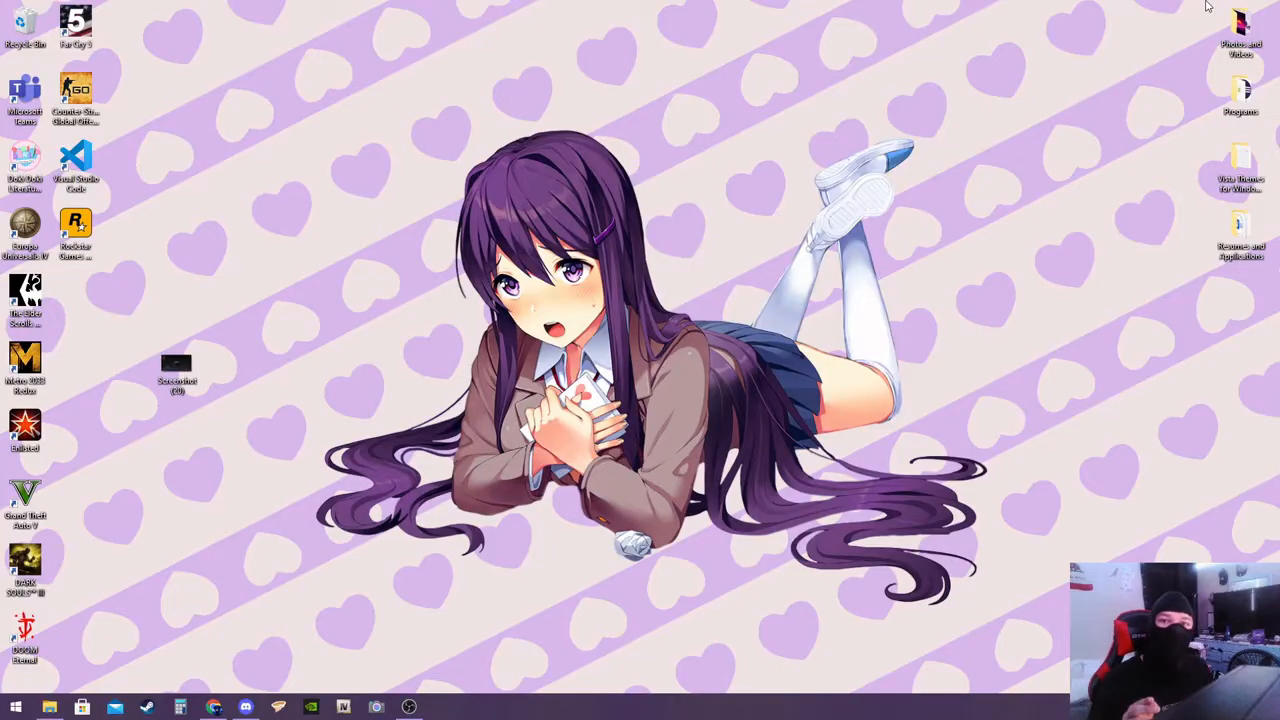
pyautogui.moveTo(100, 504)
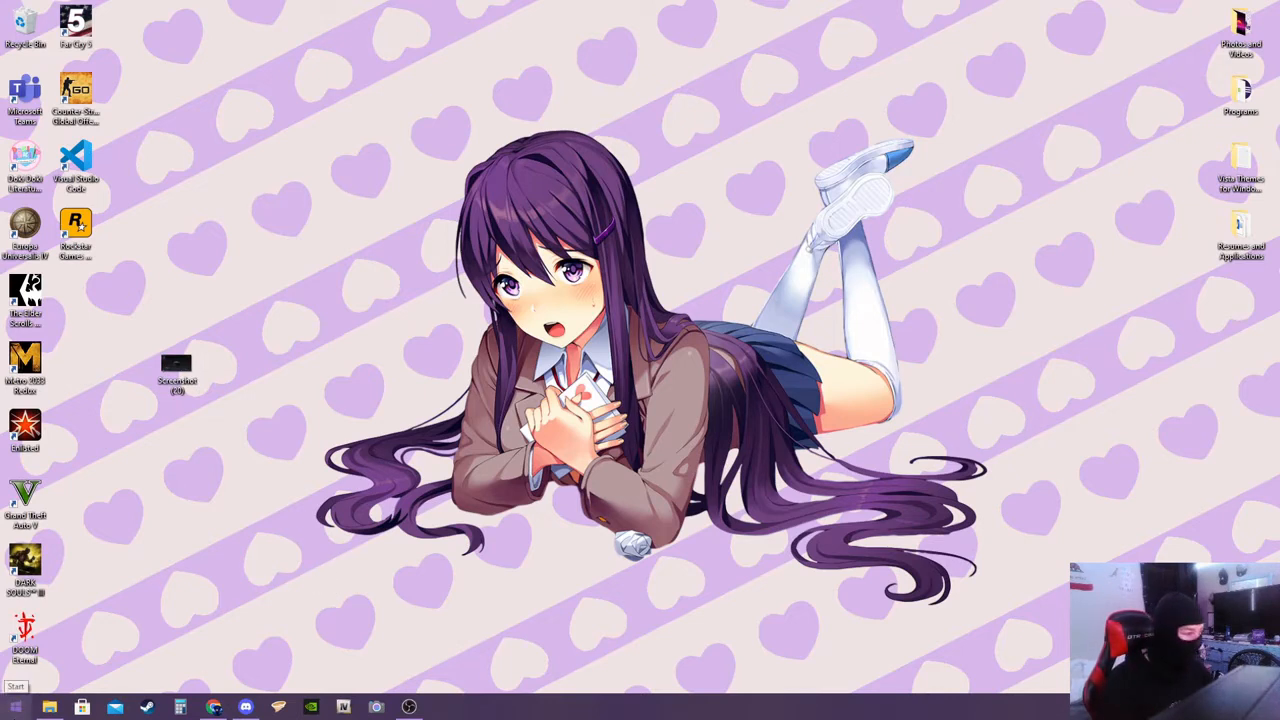
pyautogui.moveTo(224, 652)
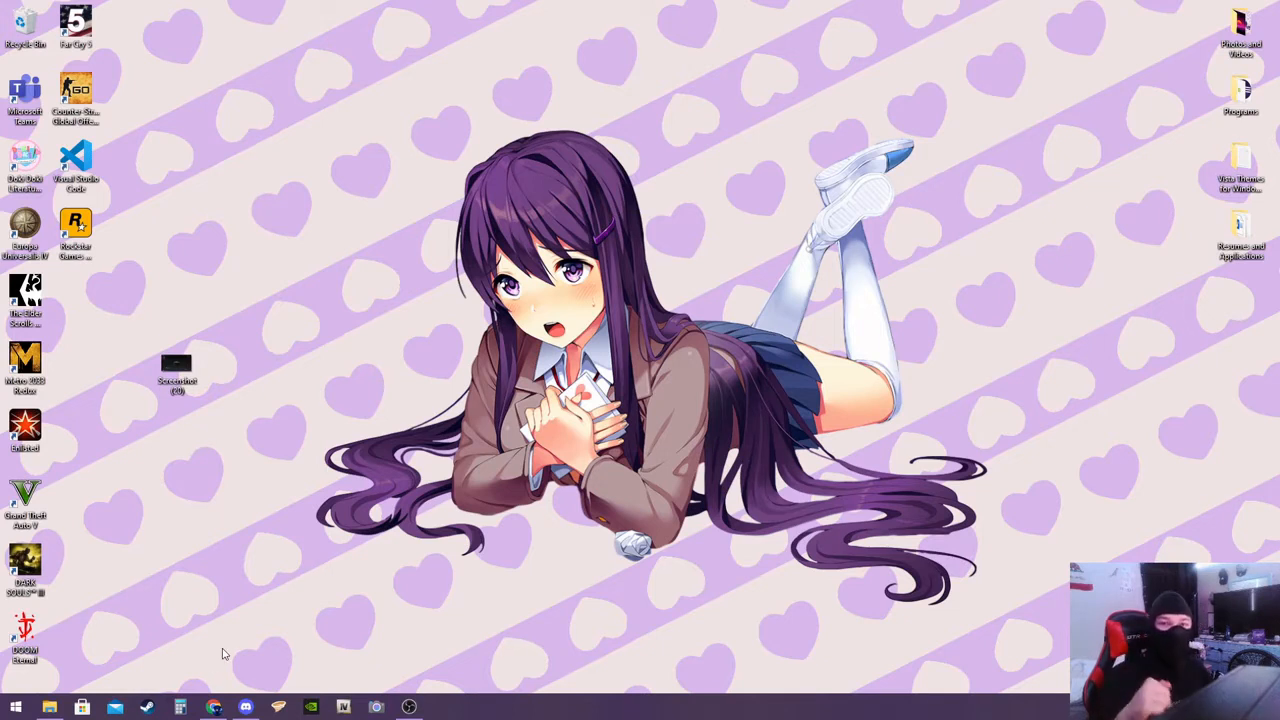
pyautogui.moveTo(416, 624)
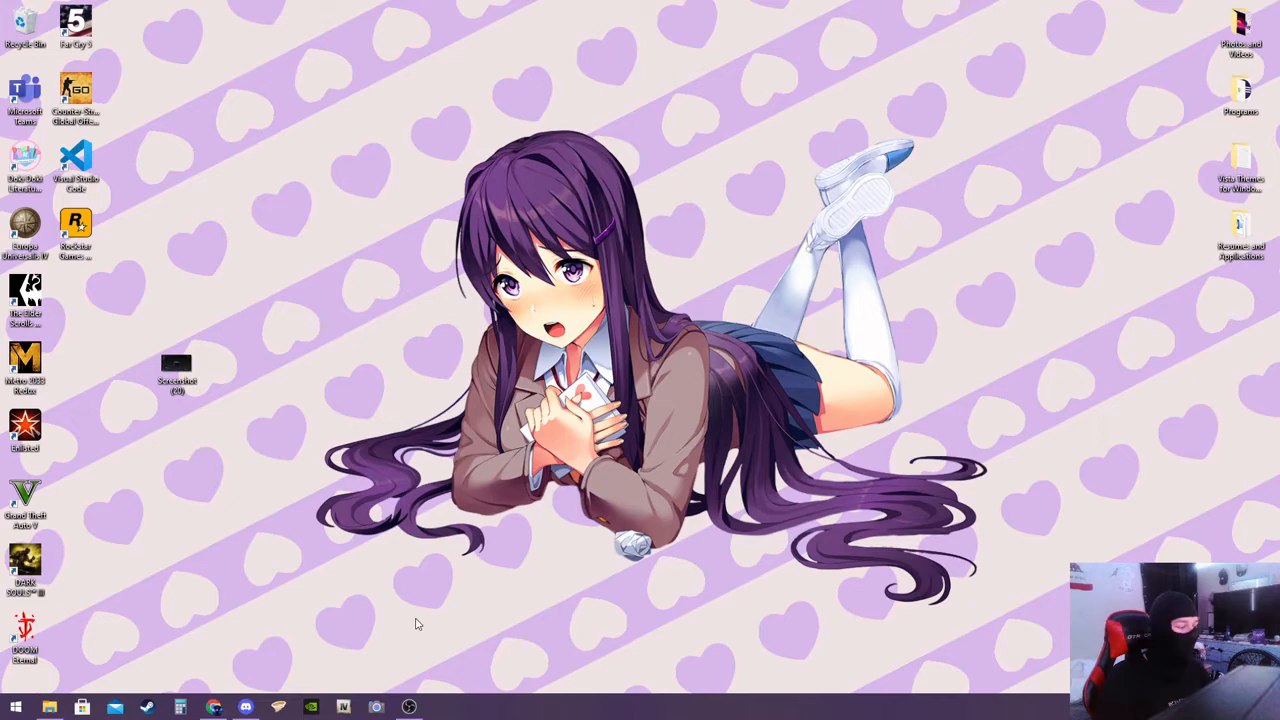
pyautogui.moveTo(670, 620)
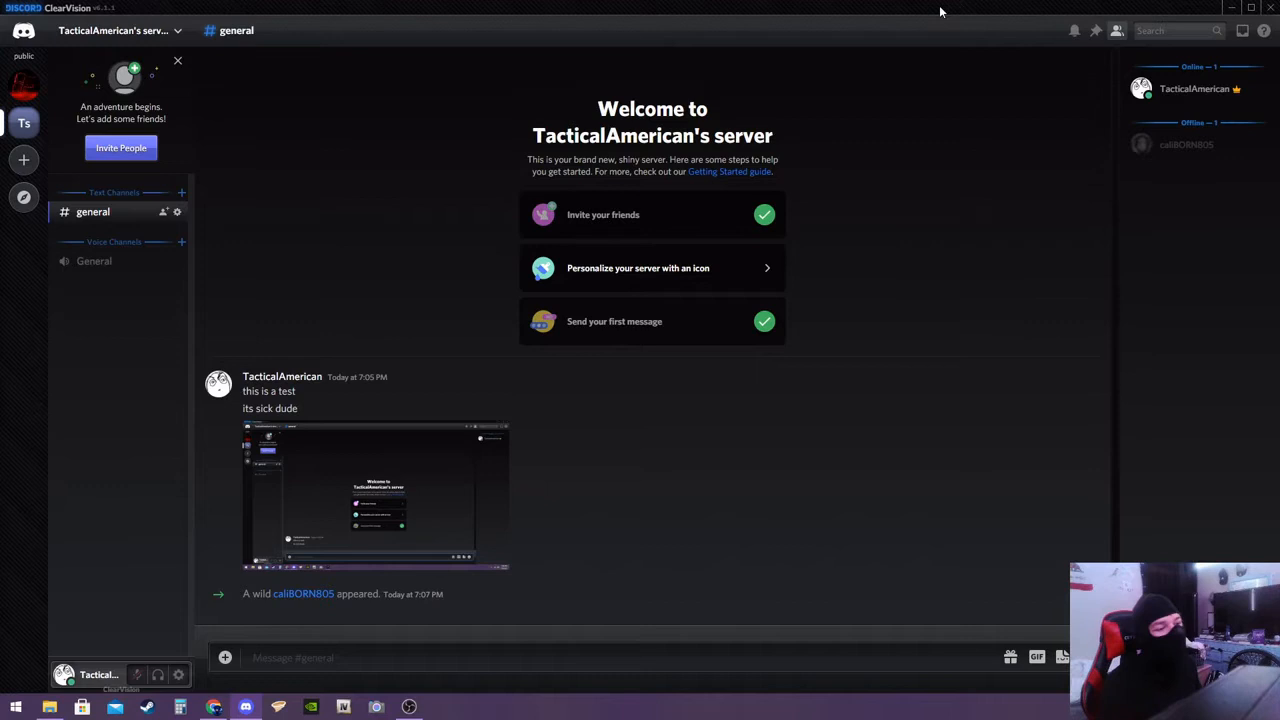
pyautogui.moveTo(900, 176)
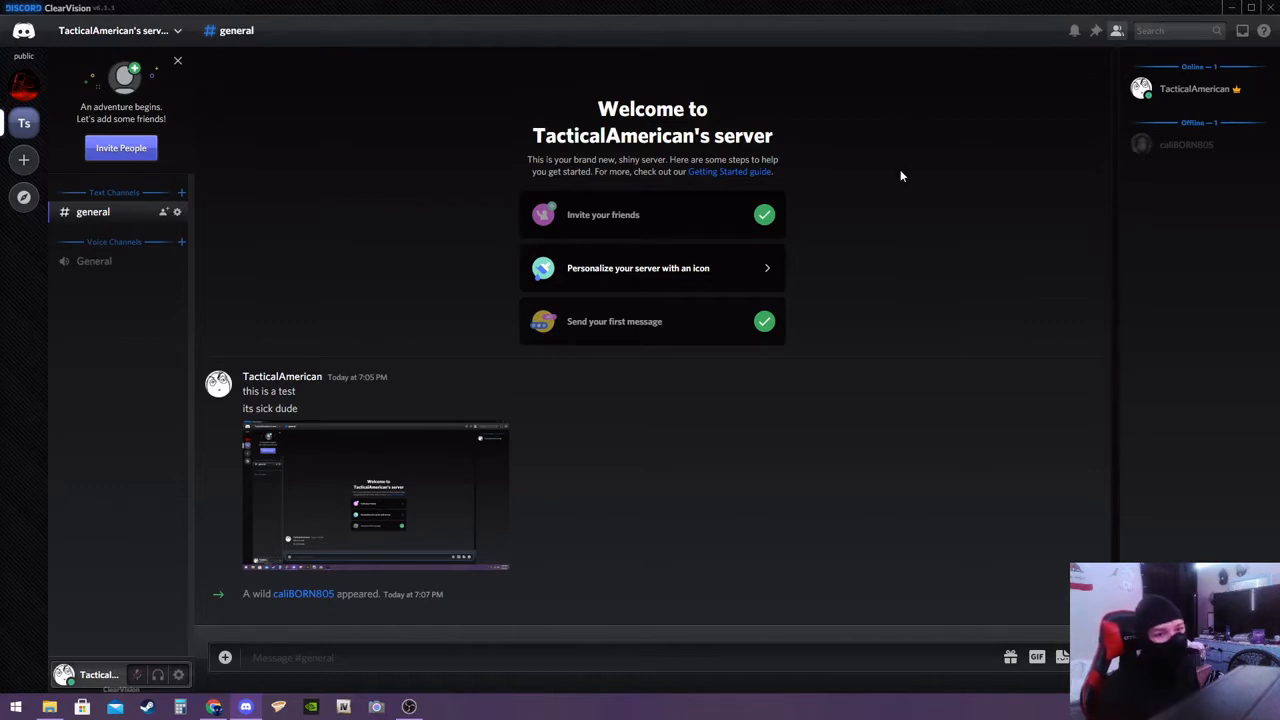
pyautogui.moveTo(260, 296)
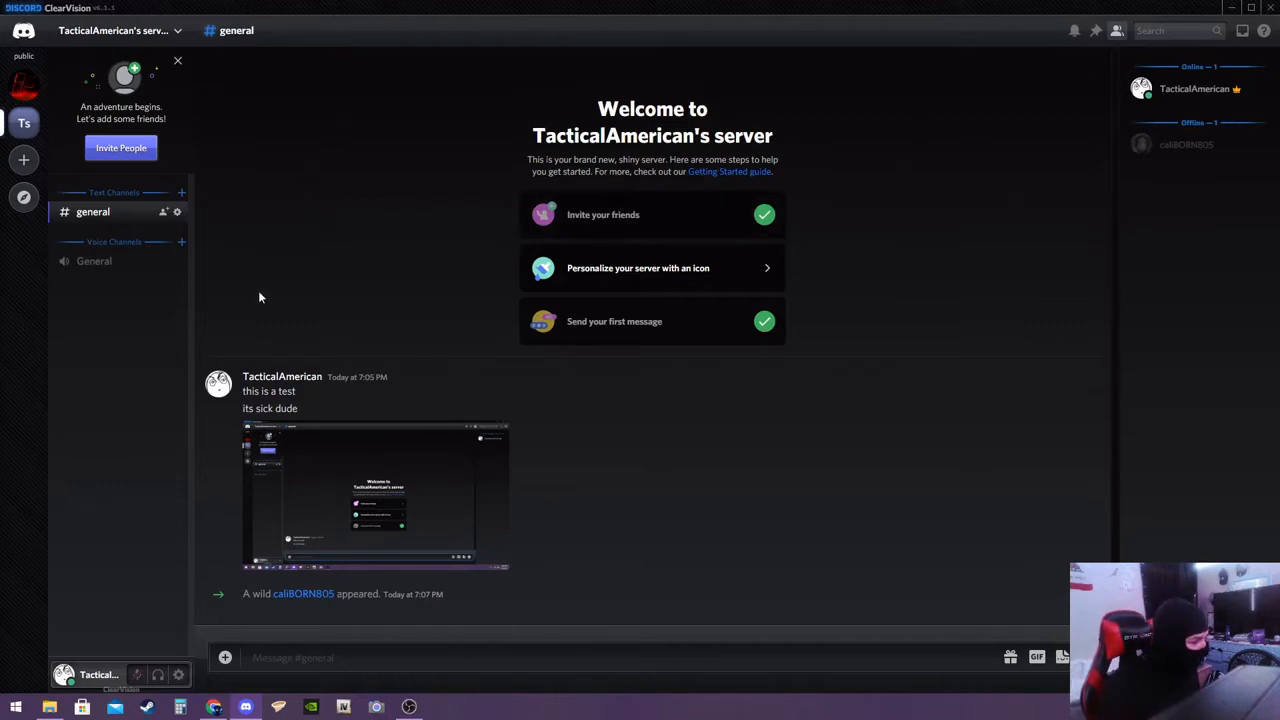
# Send the test message "im typing" in the server's #general channel
pyautogui.rightClick(92, 212)
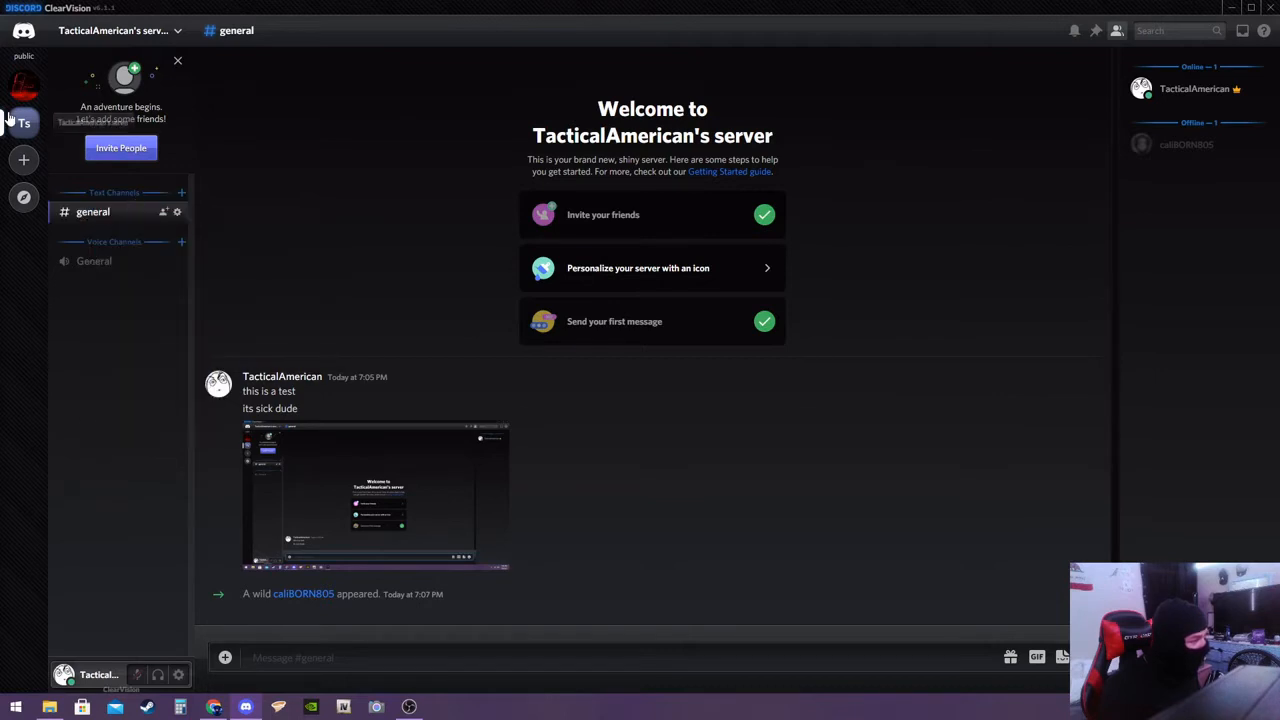
pyautogui.rightClick(116, 30)
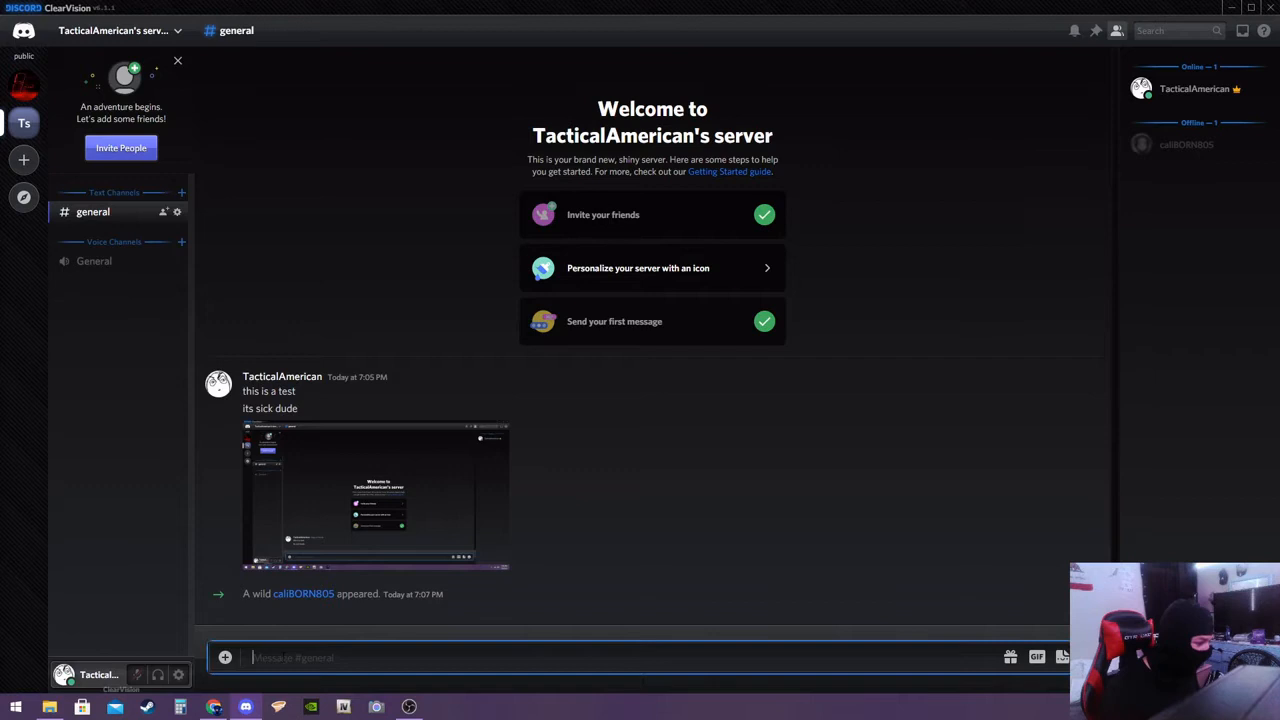
pyautogui.write('as')
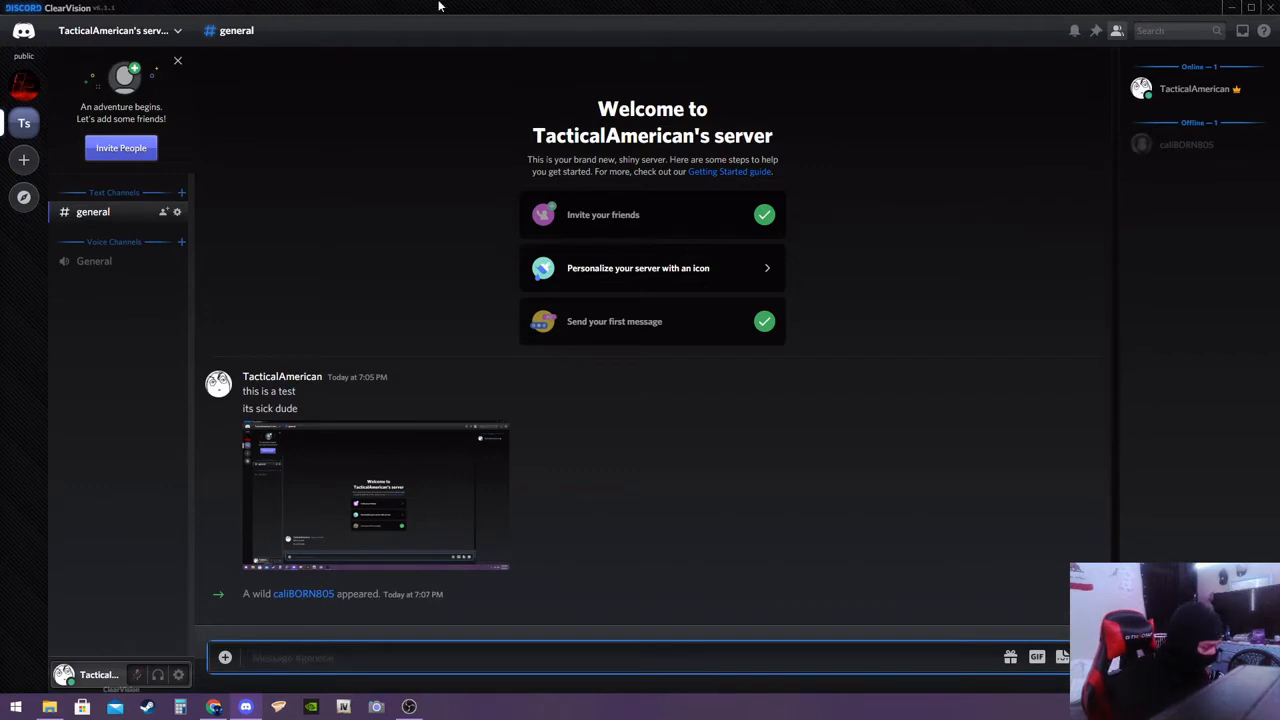
pyautogui.write('im t')
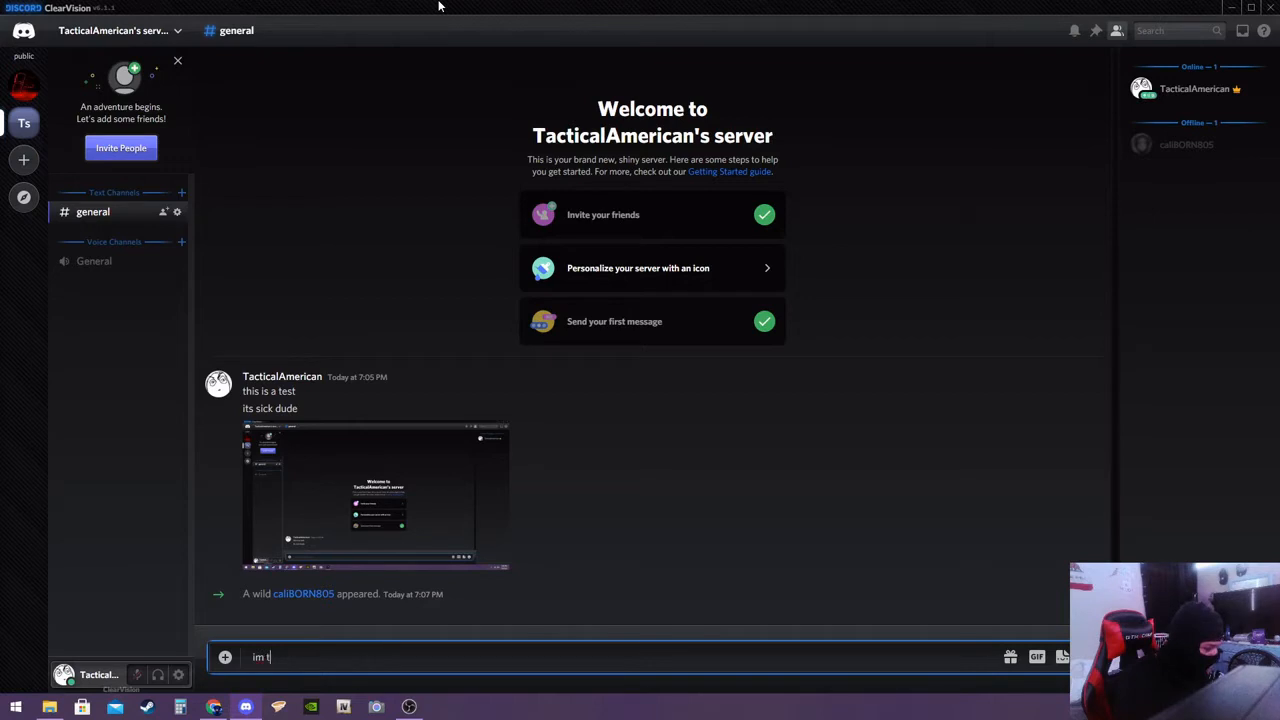
pyautogui.press('enter')
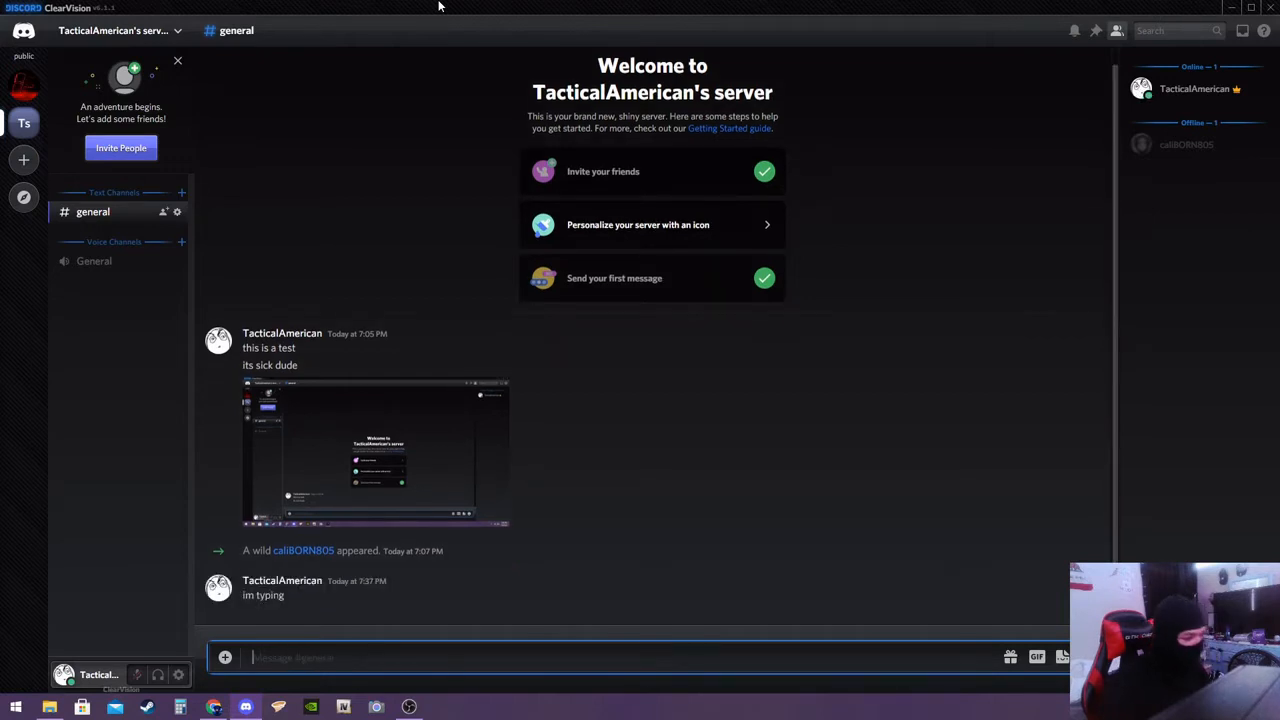
pyautogui.moveTo(382, 636)
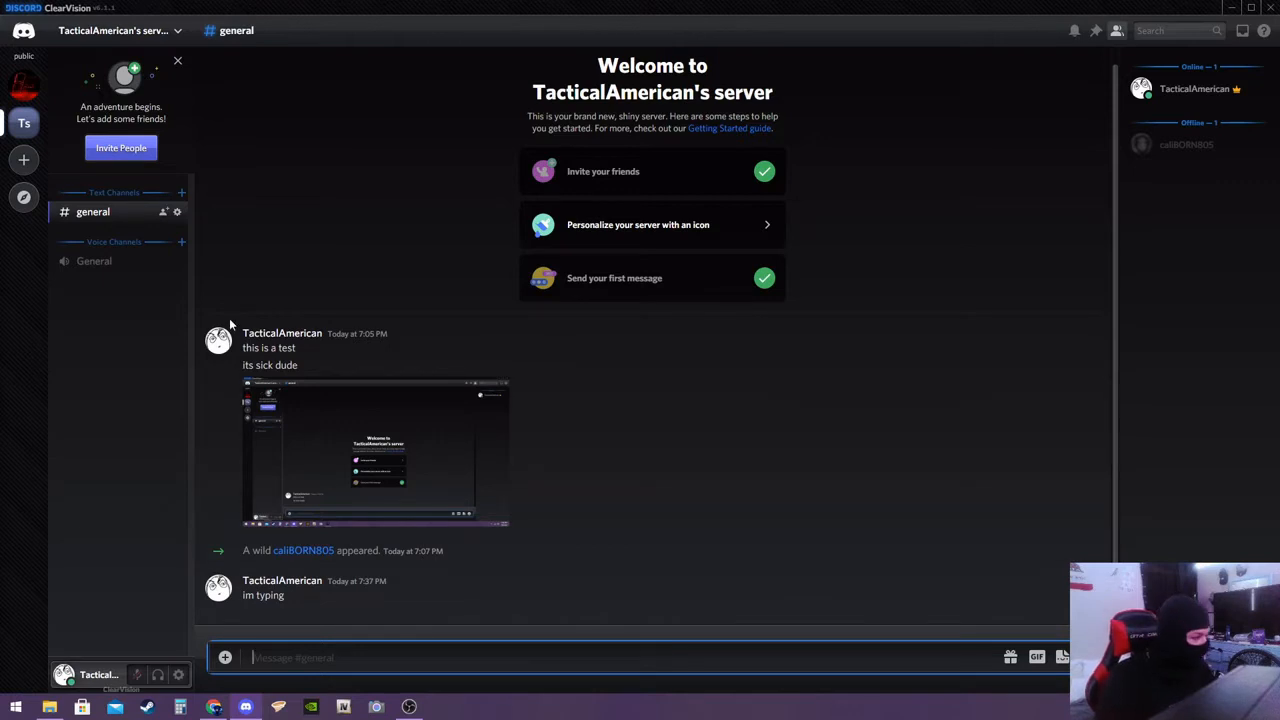
pyautogui.moveTo(178, 676)
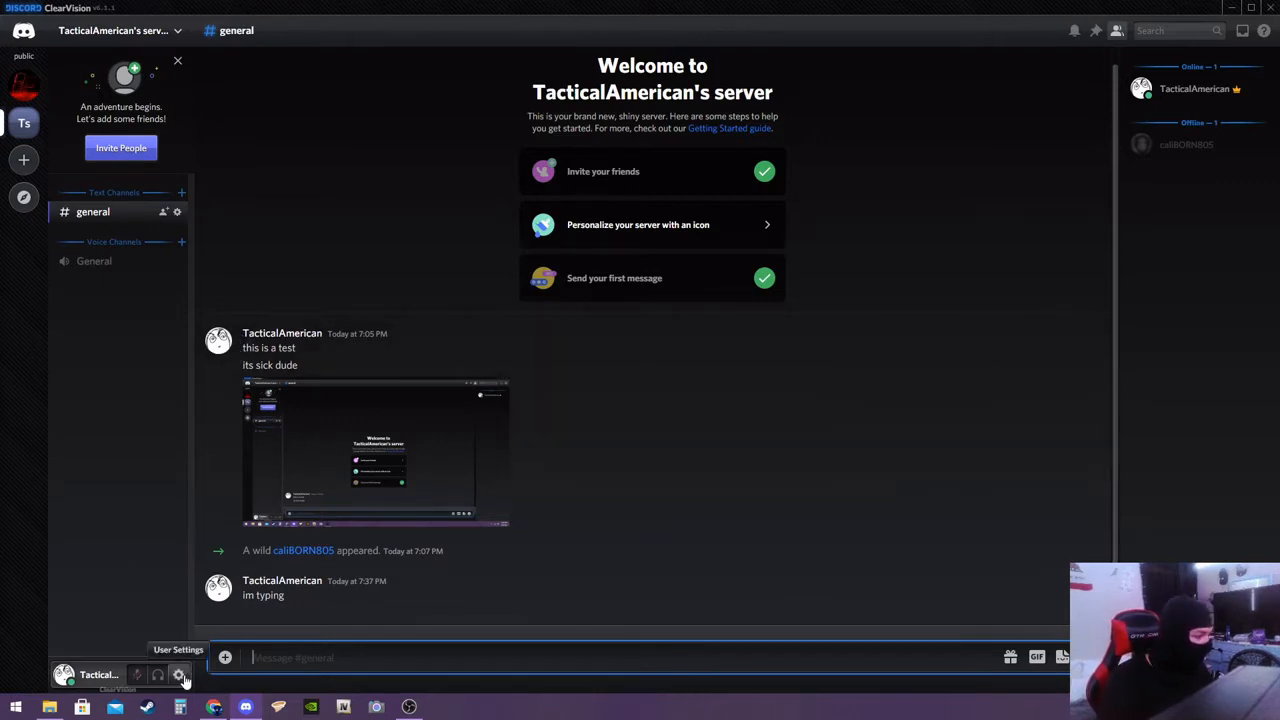
# Remove the ClearVision and DTM-08 themes from BetterDiscord's Themes list in User Settings
pyautogui.click(178, 674)
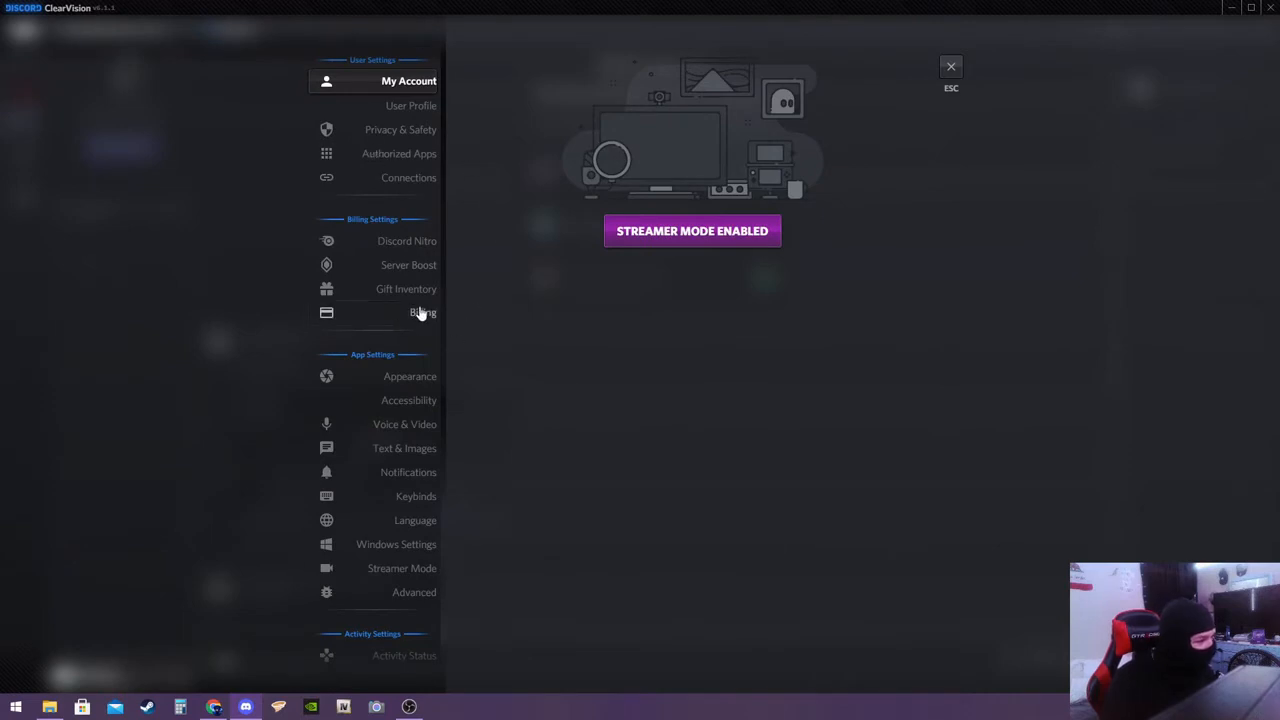
pyautogui.moveTo(400, 584)
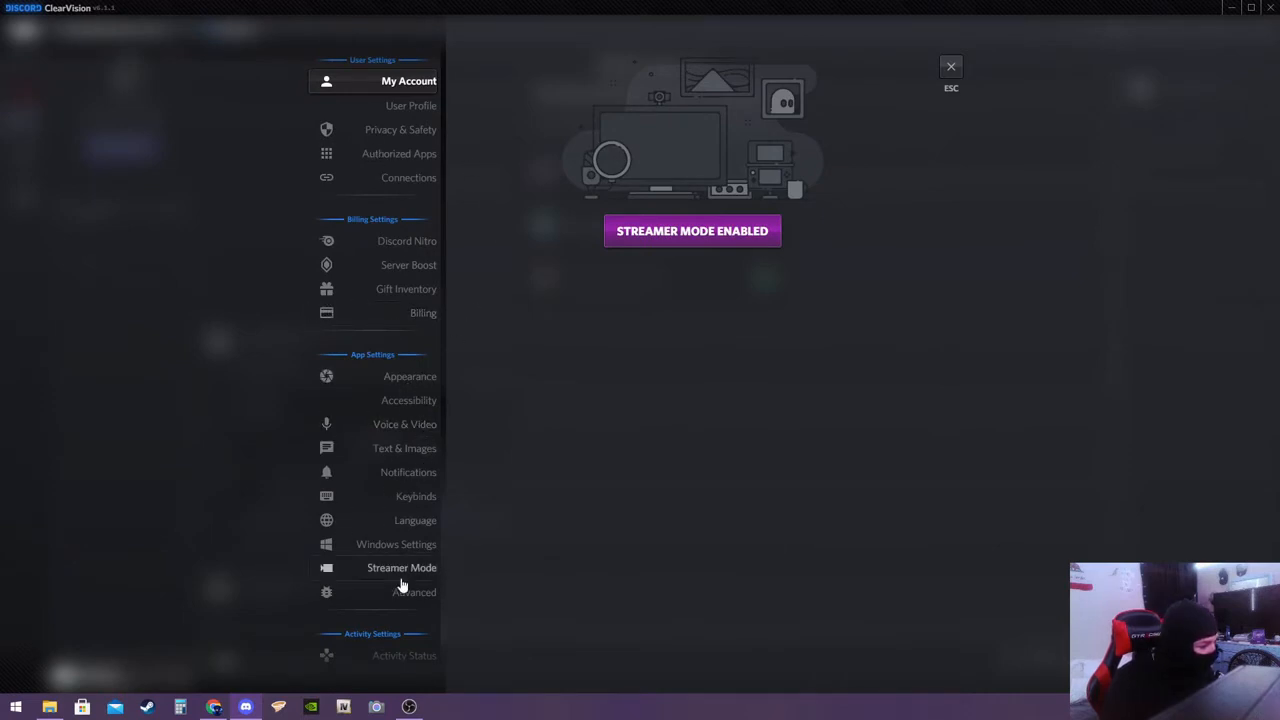
pyautogui.scroll(-3)
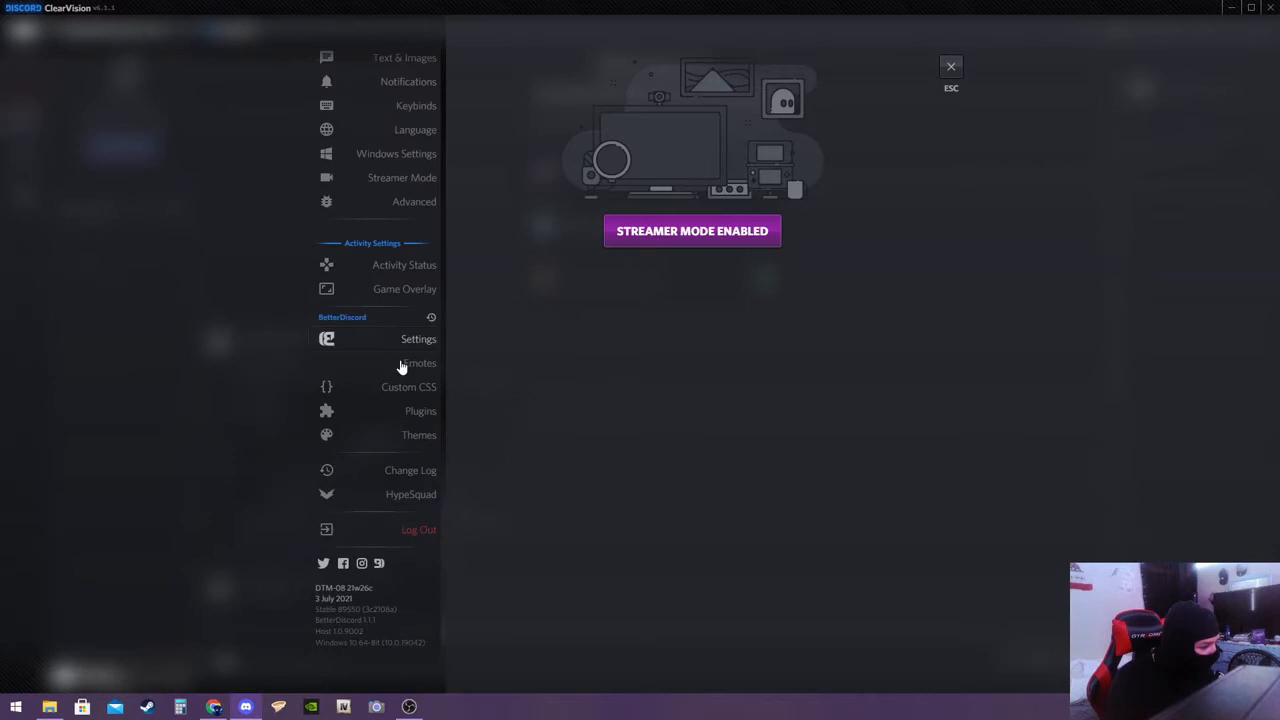
pyautogui.click(418, 434)
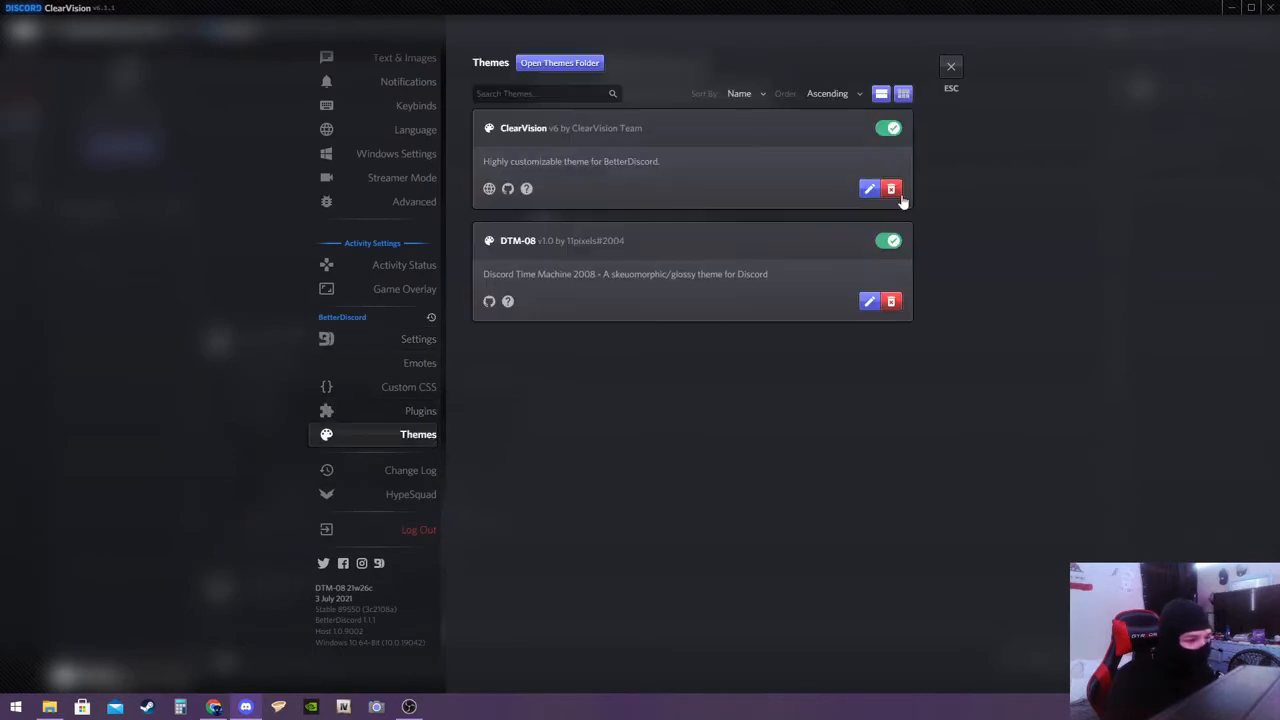
pyautogui.moveTo(892, 188)
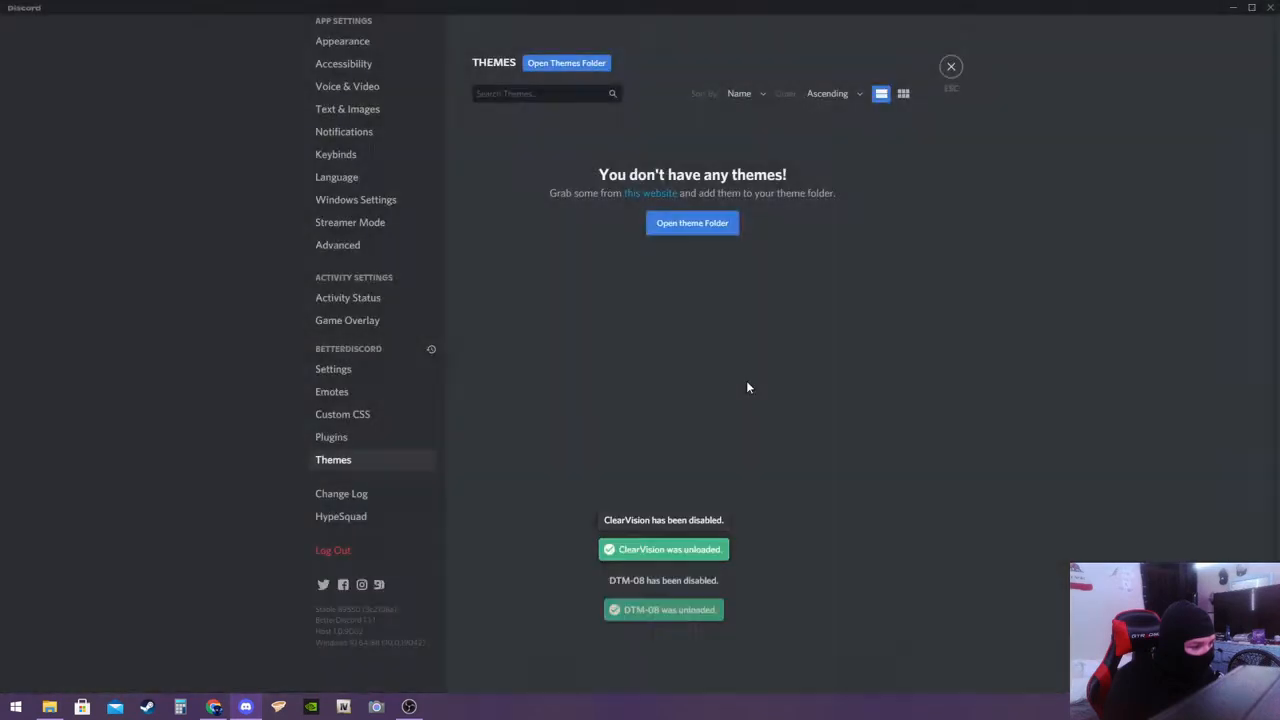
pyautogui.click(950, 68)
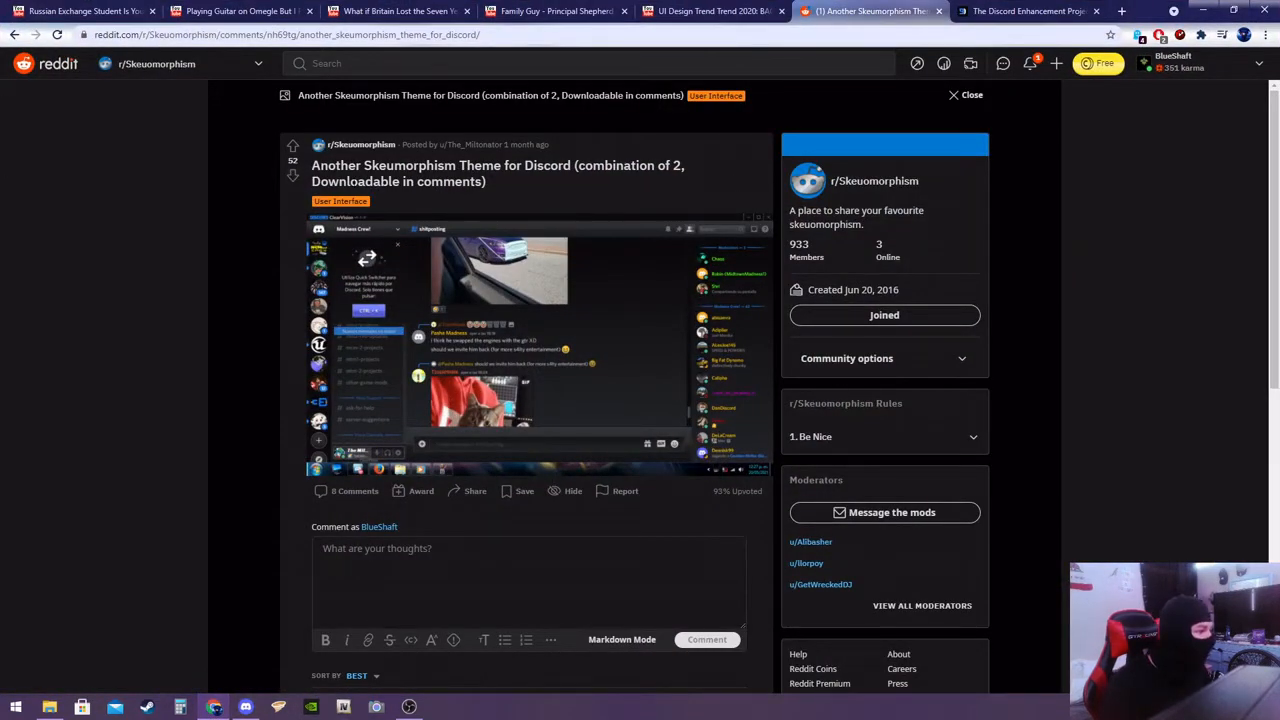
pyautogui.moveTo(472, 144)
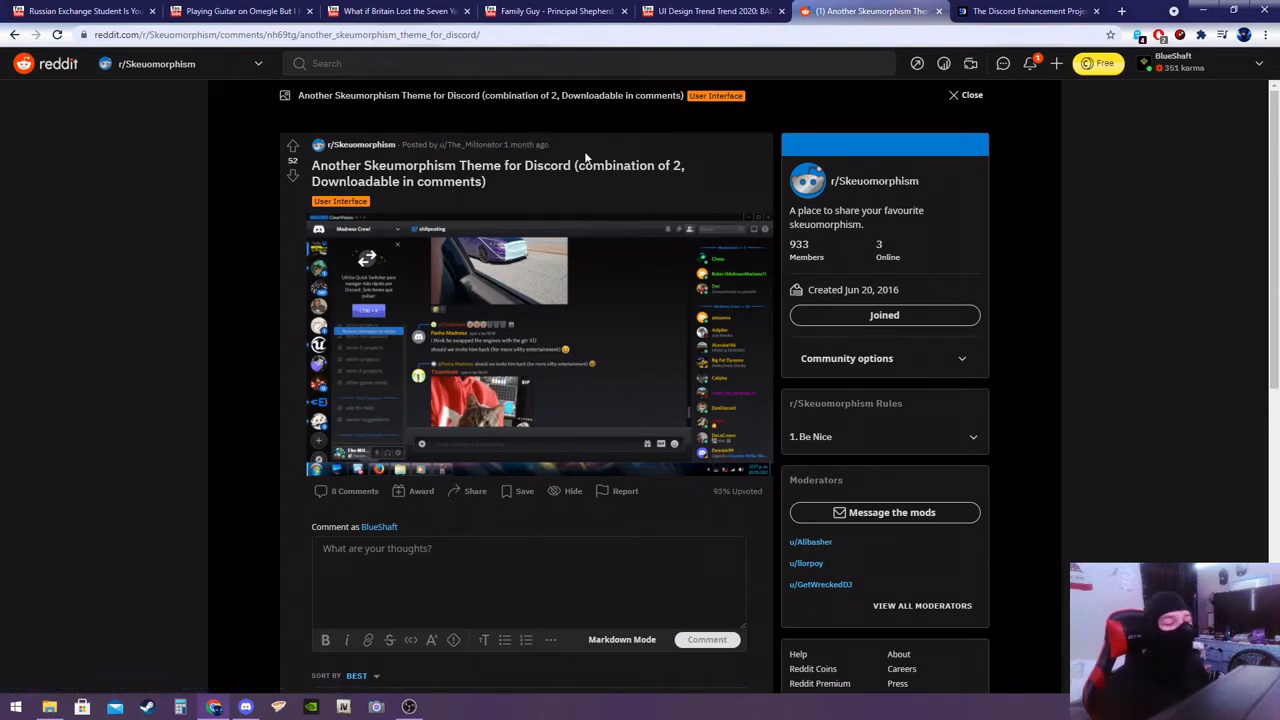
# View the r/Skeuomorphism Discord theme post, then go to the BetterDiscord website
pyautogui.scroll(-3)
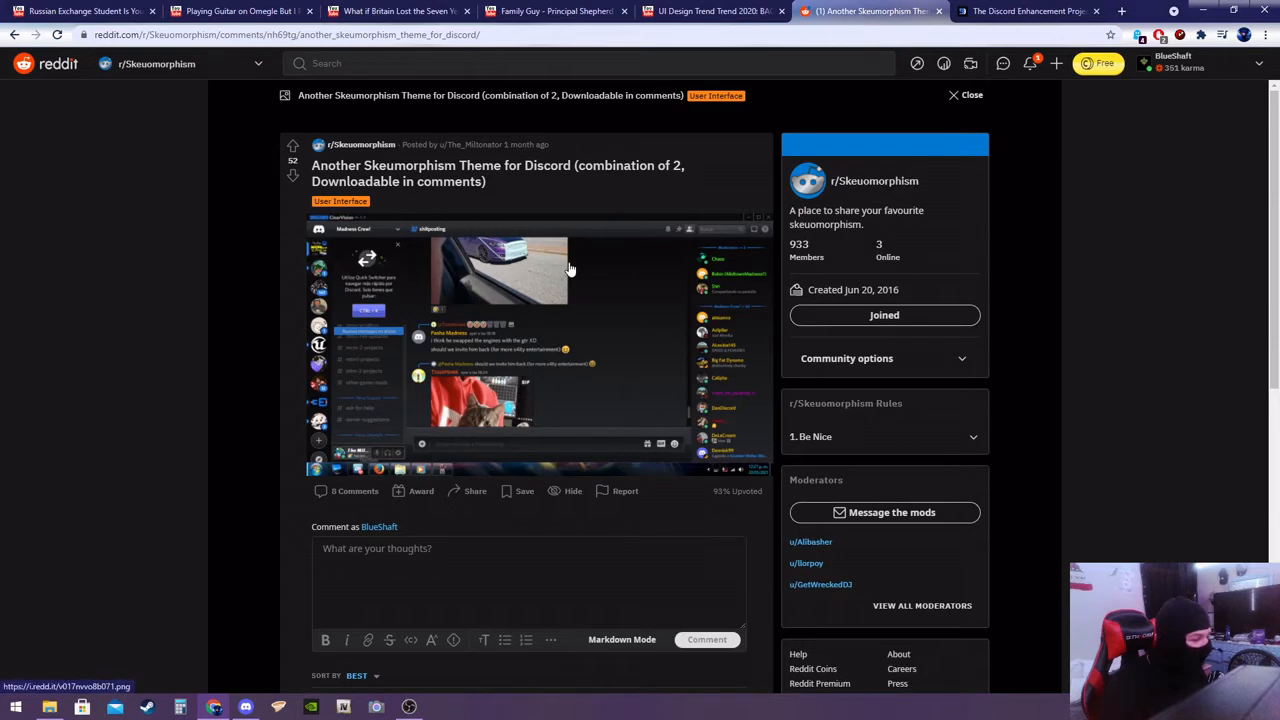
pyautogui.moveTo(736, 160)
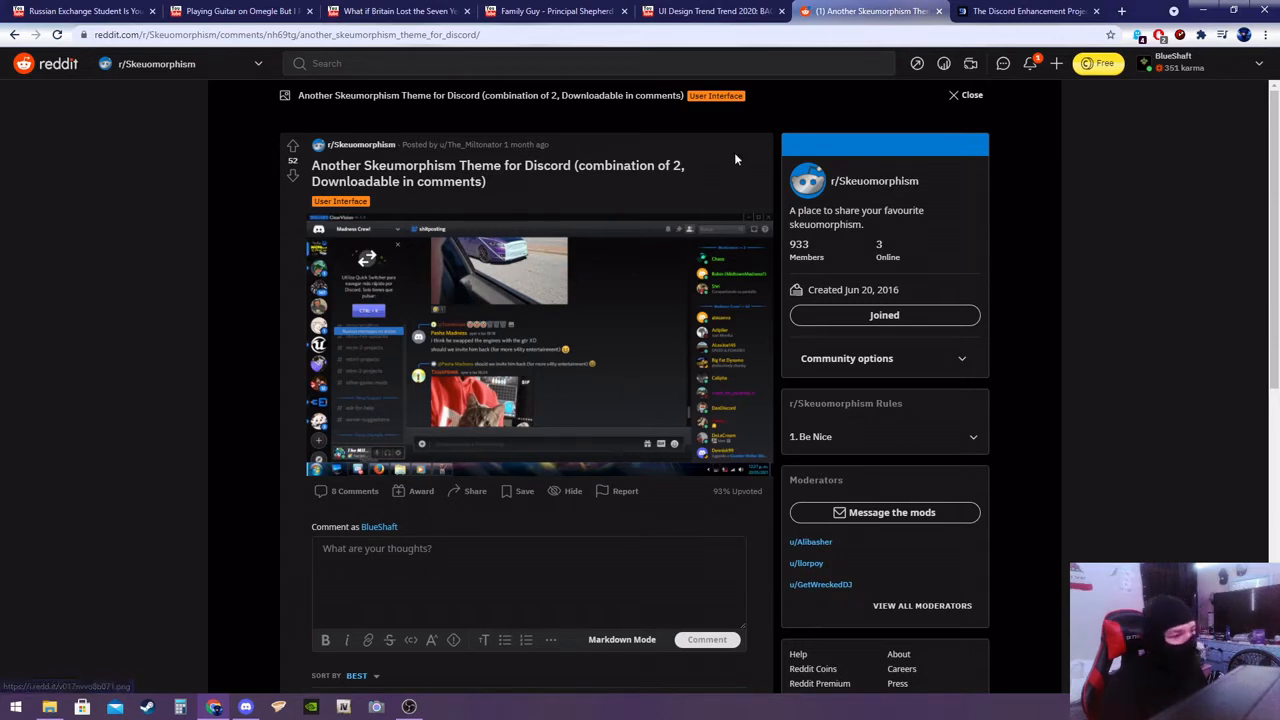
pyautogui.click(1028, 12)
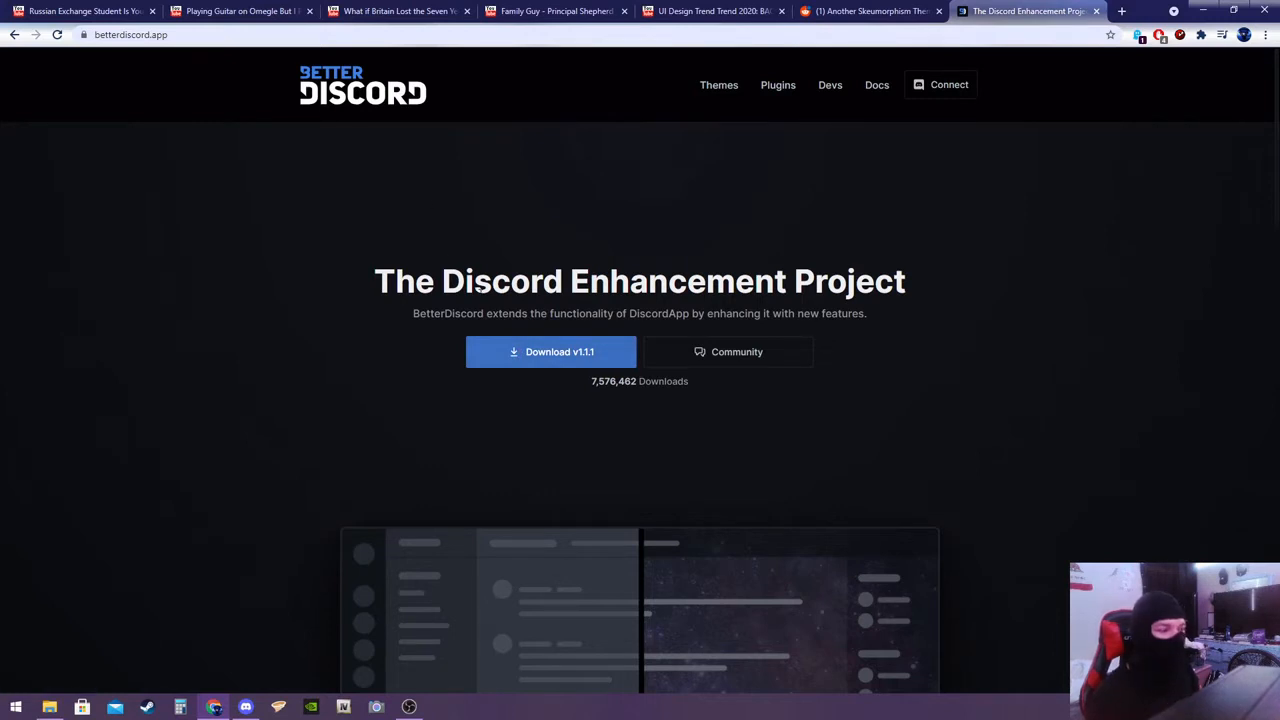
pyautogui.moveTo(536, 452)
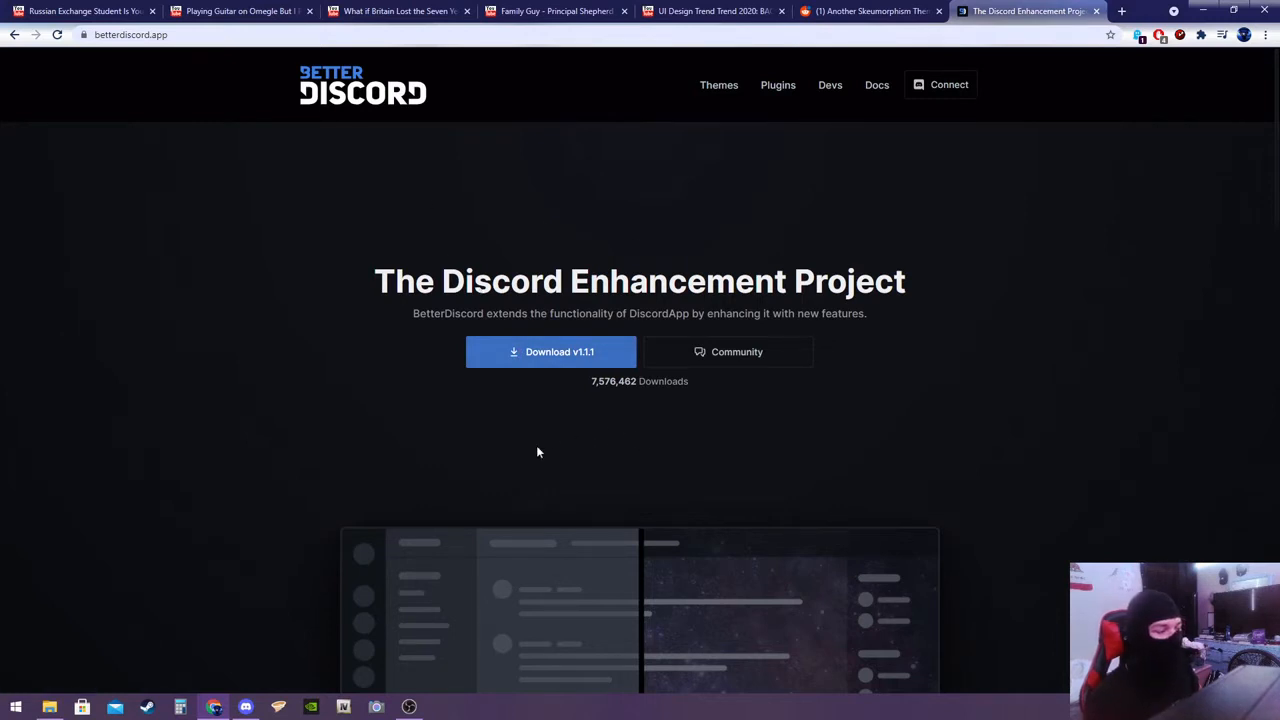
pyautogui.moveTo(536, 456)
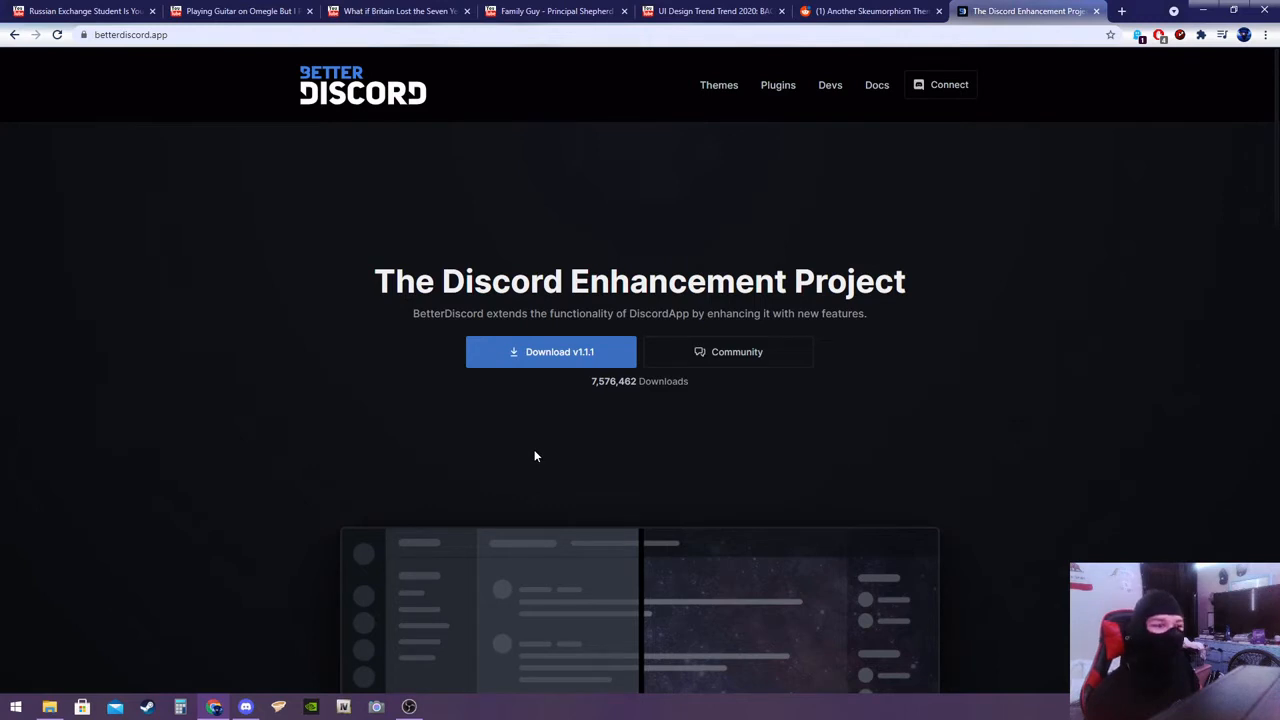
pyautogui.moveTo(550, 352)
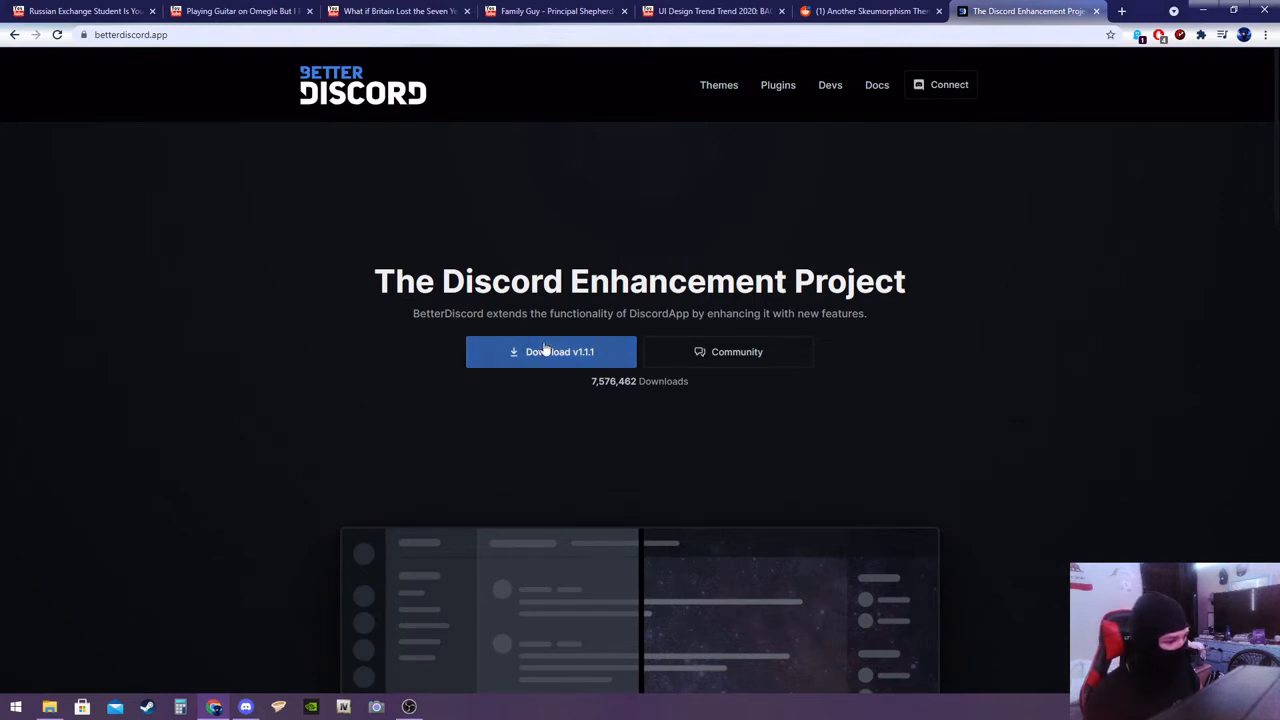
# Download the BetterDiscord v1.1.1 installer and keep it despite the harmful-file warning
pyautogui.click(552, 352)
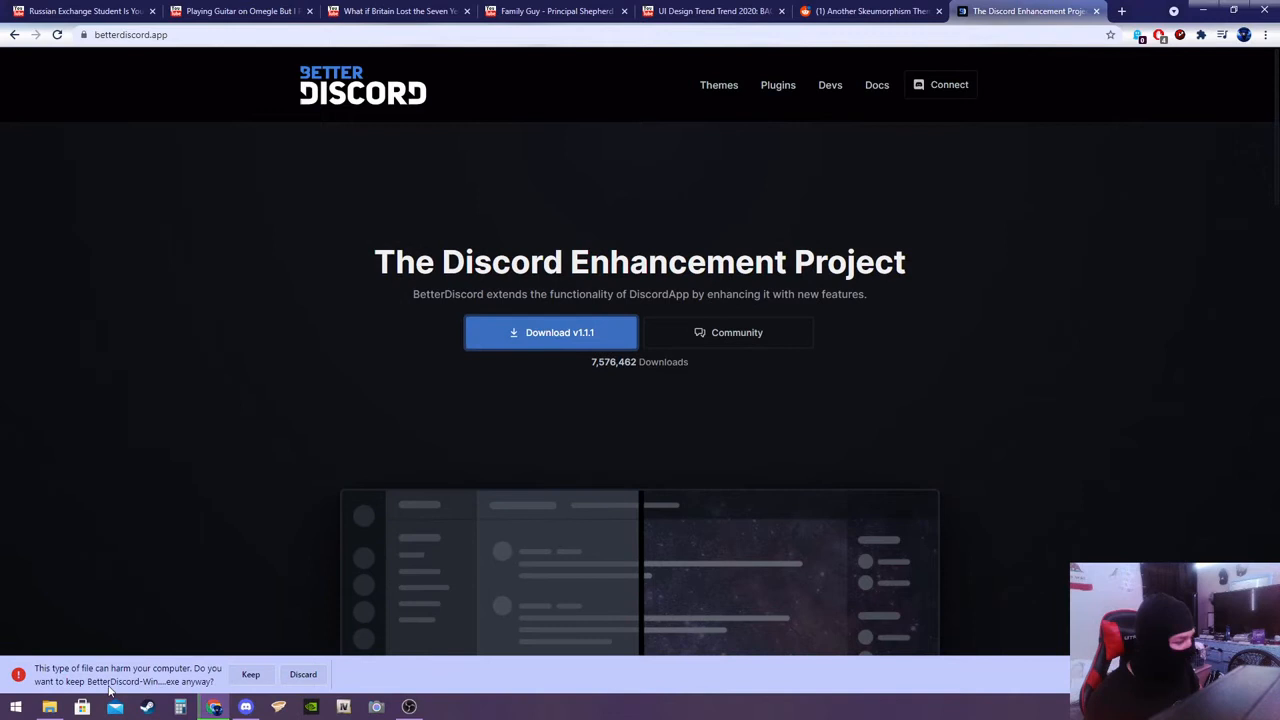
pyautogui.click(250, 674)
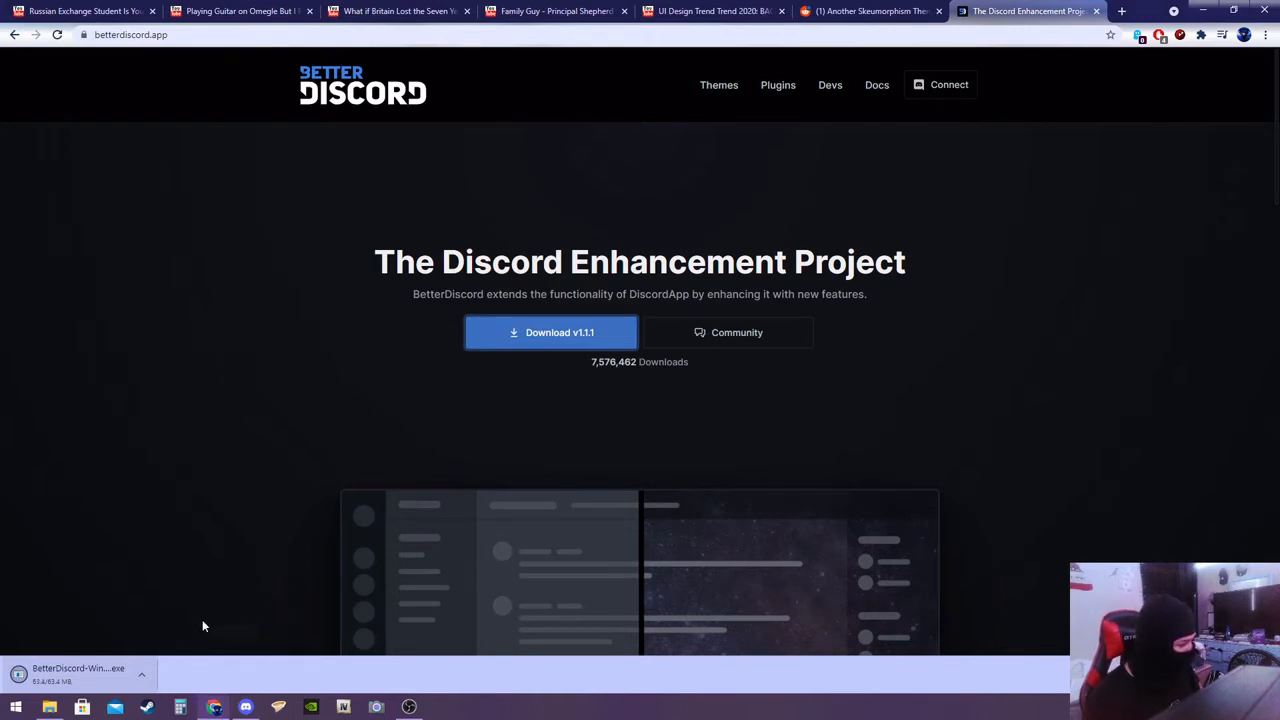
pyautogui.moveTo(208, 584)
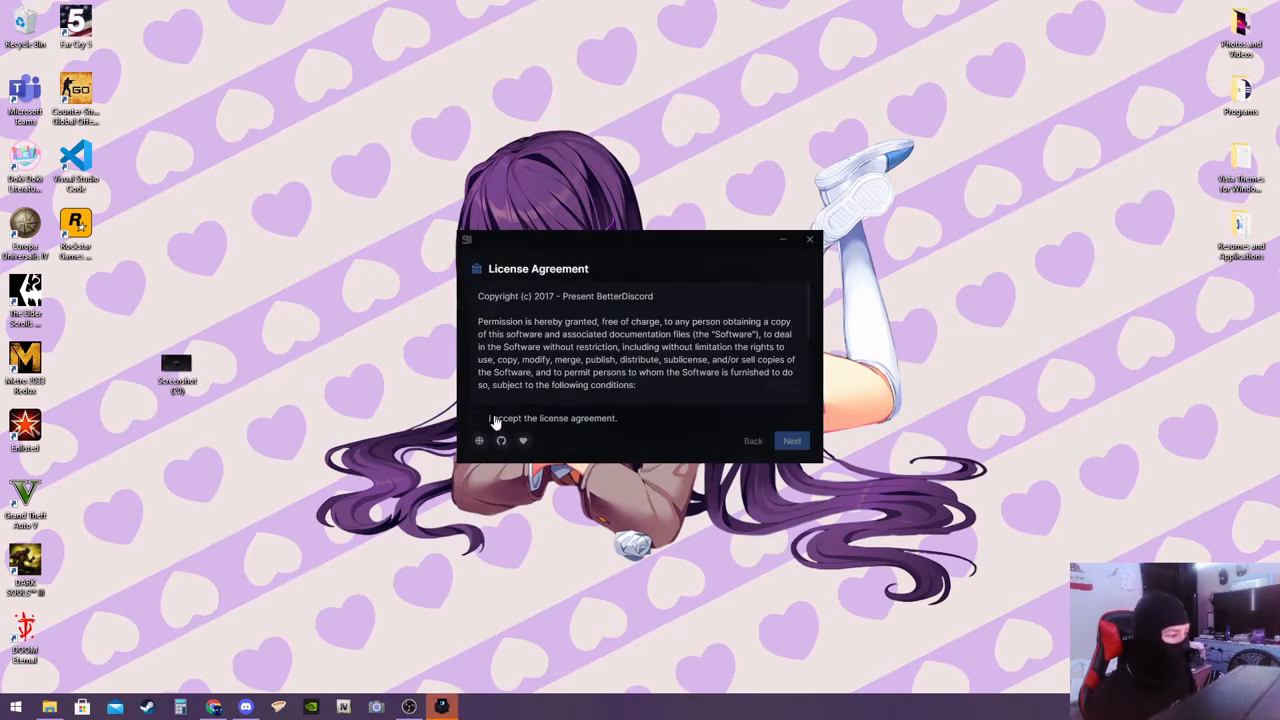
# Accept the license agreement and choose the Install BetterDiscord action
pyautogui.scroll(-3)
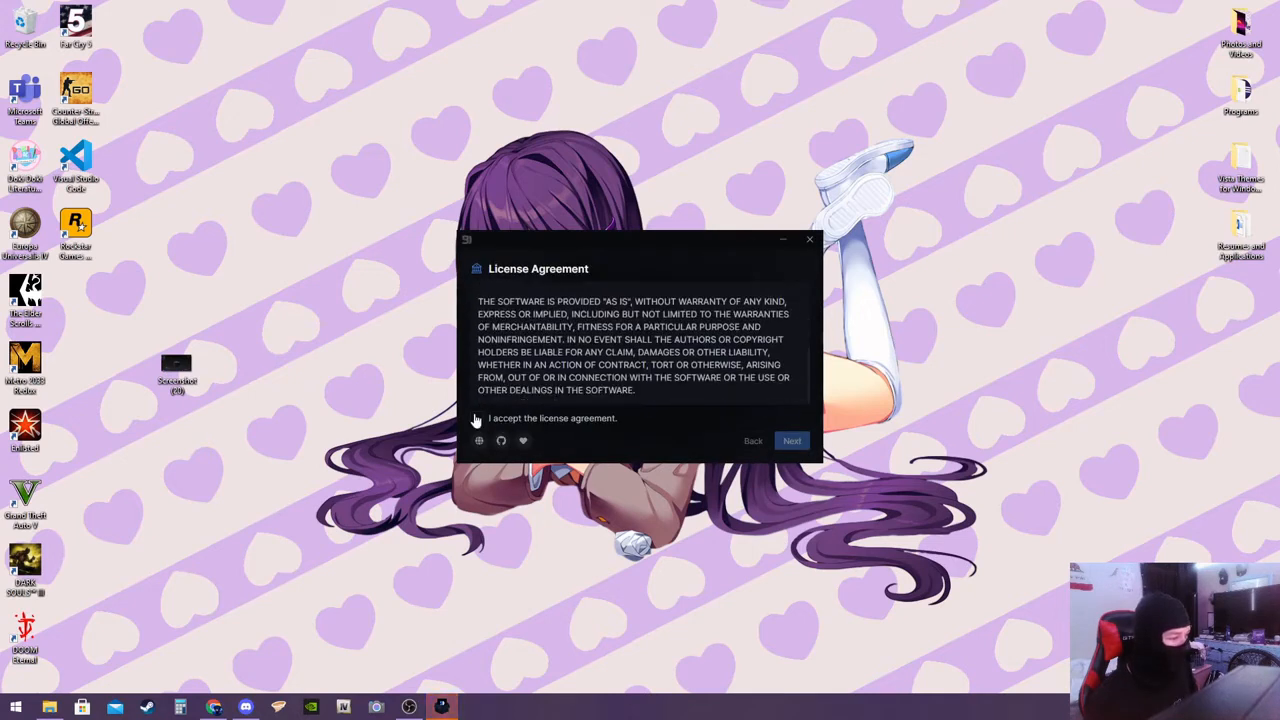
pyautogui.click(476, 418)
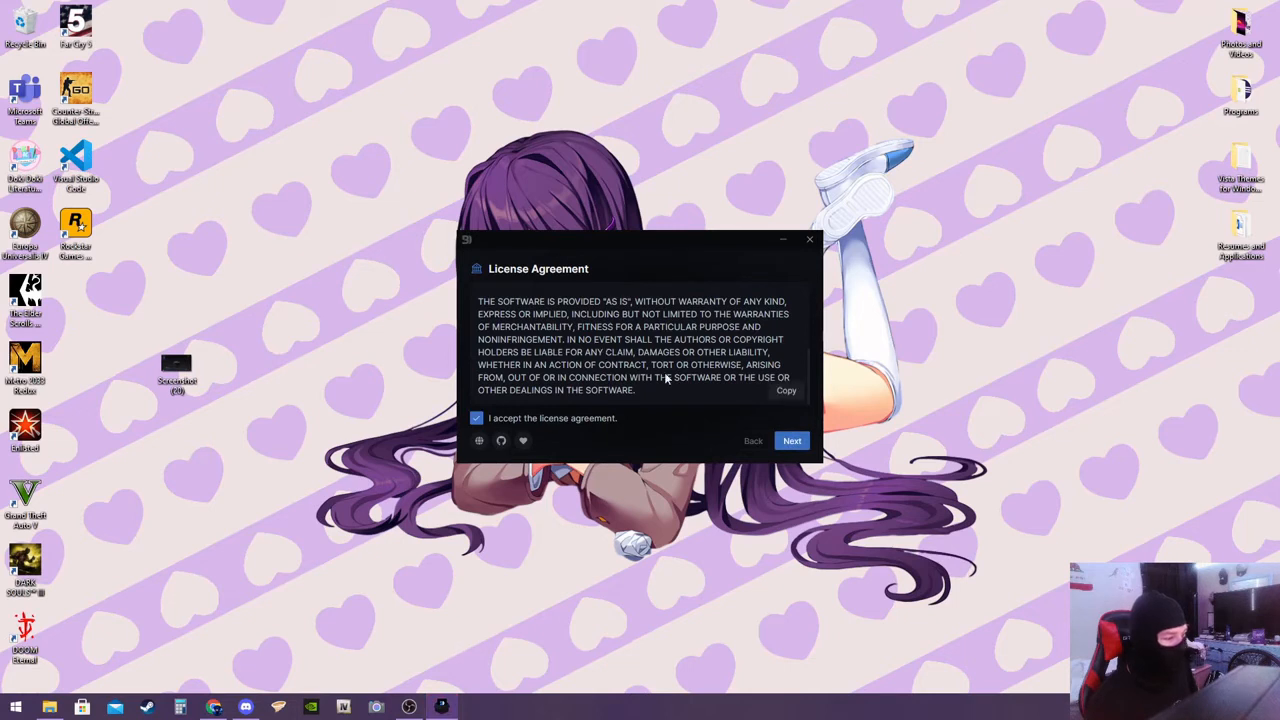
pyautogui.moveTo(792, 442)
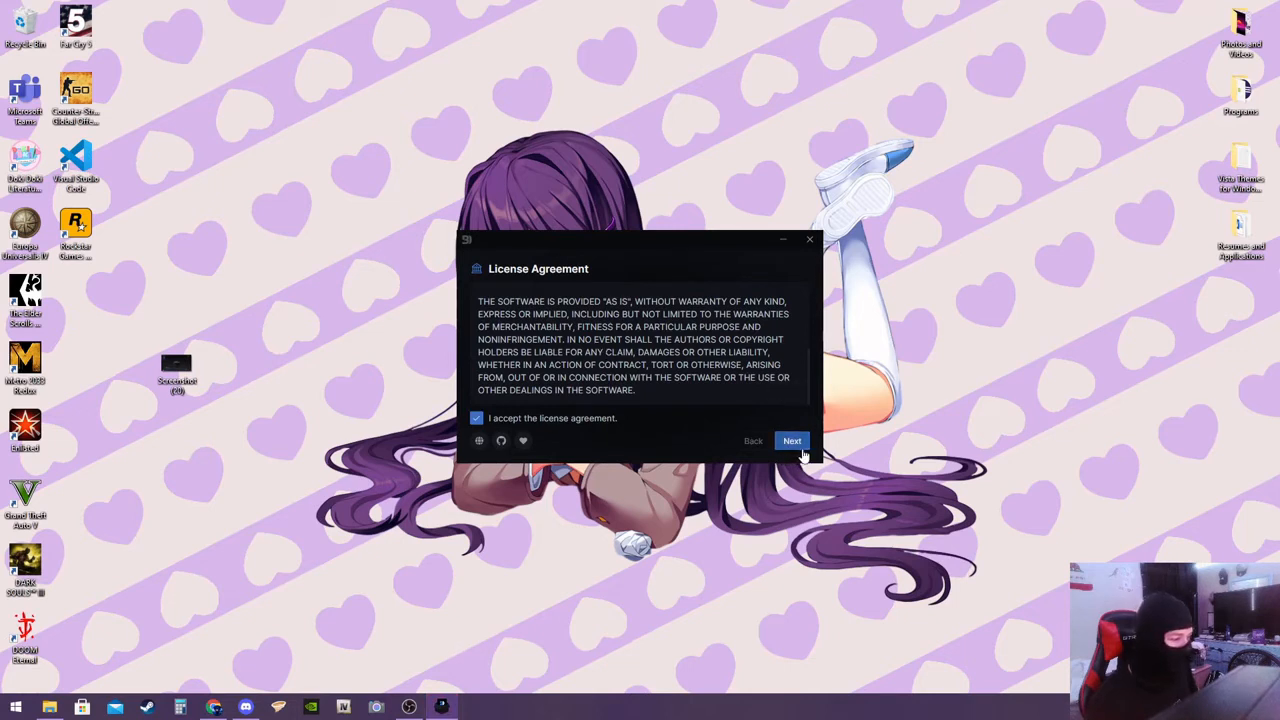
pyautogui.click(792, 442)
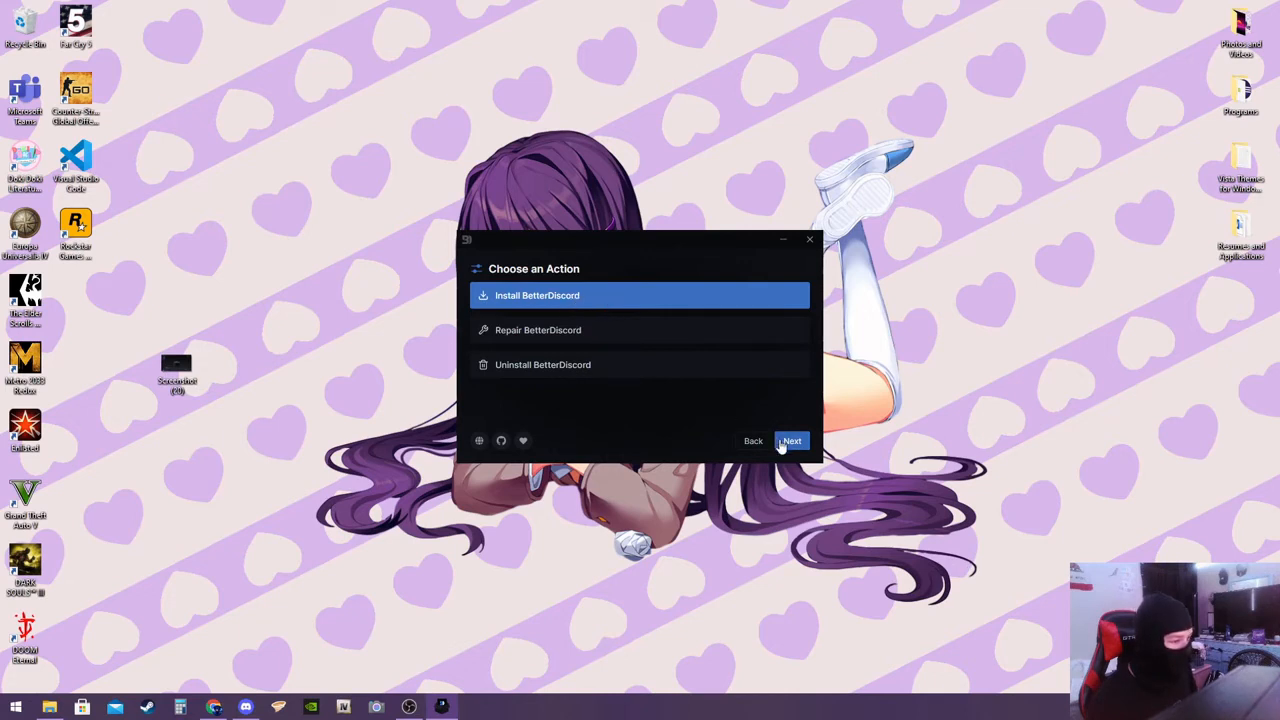
pyautogui.click(792, 442)
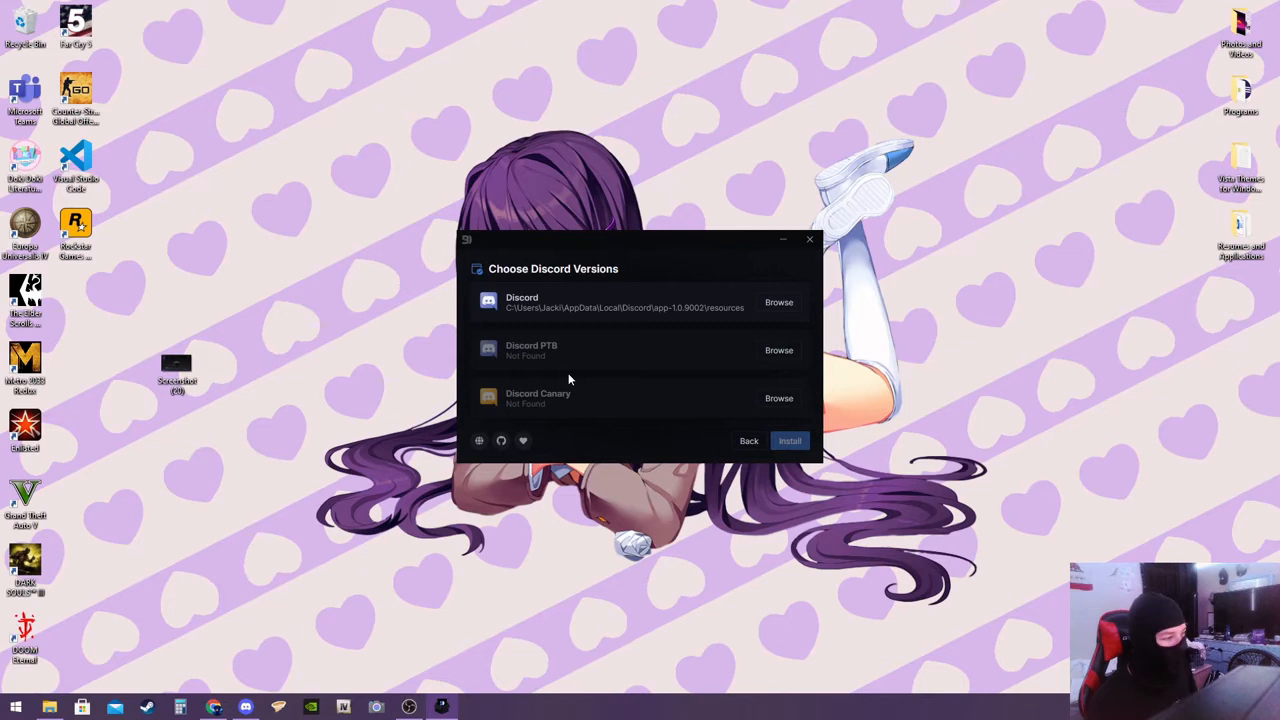
pyautogui.moveTo(630, 300)
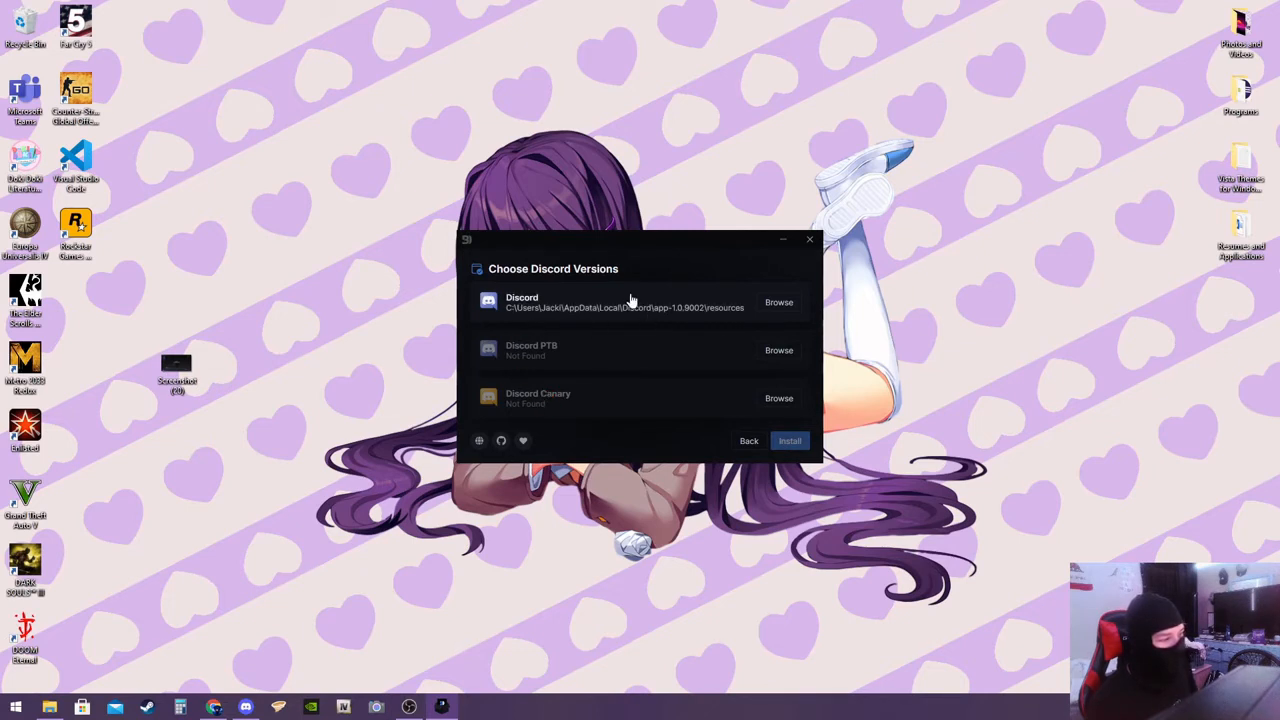
pyautogui.moveTo(590, 304)
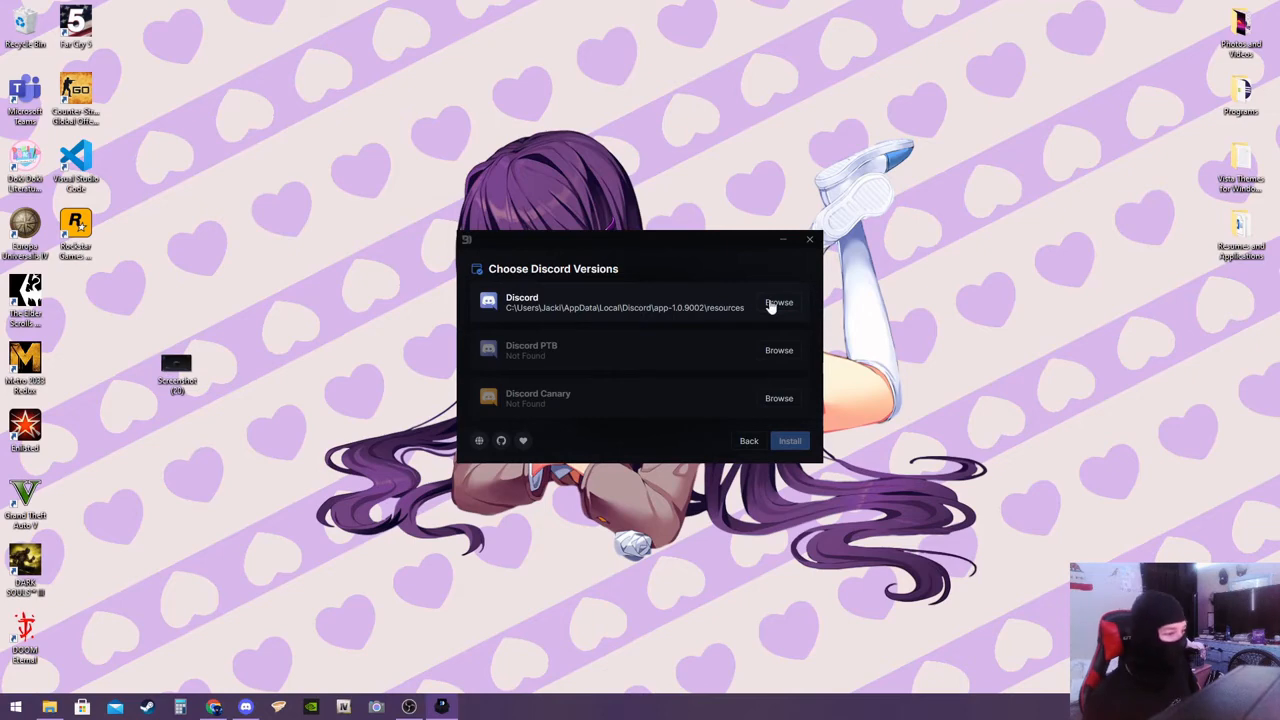
# Select the regular Discord (stable) installation as target and start the install
pyautogui.click(780, 302)
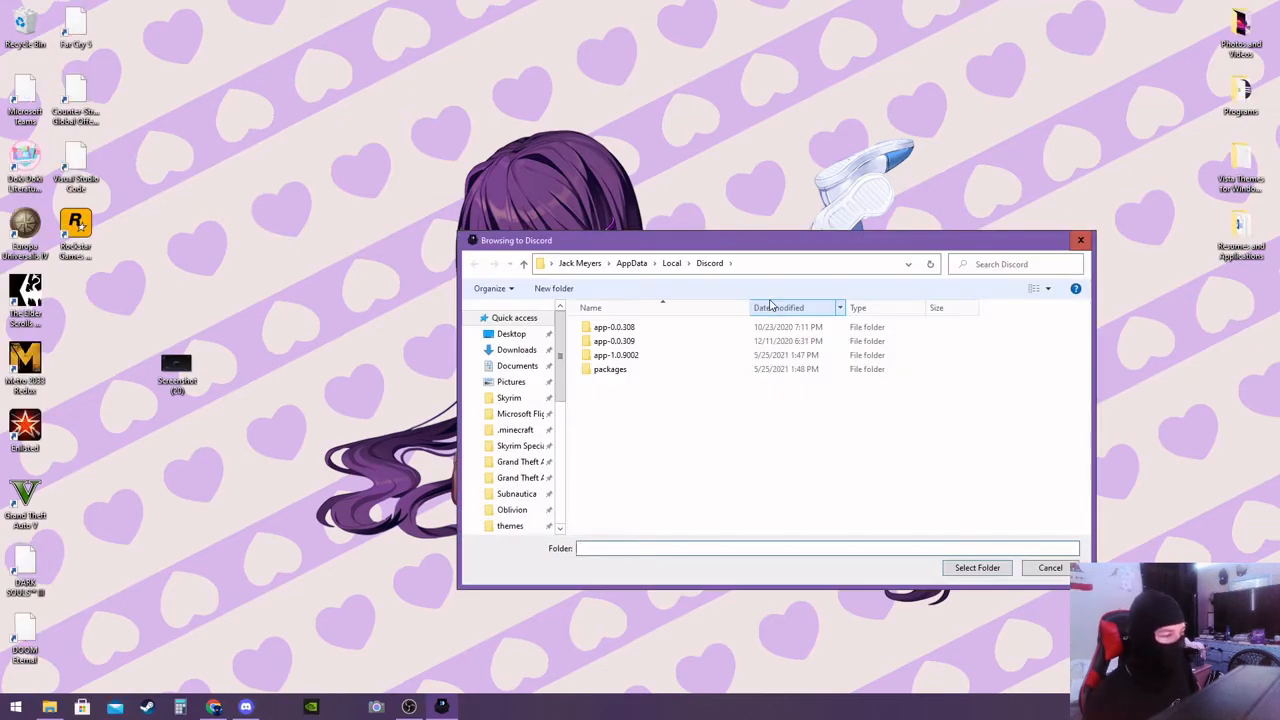
pyautogui.moveTo(736, 404)
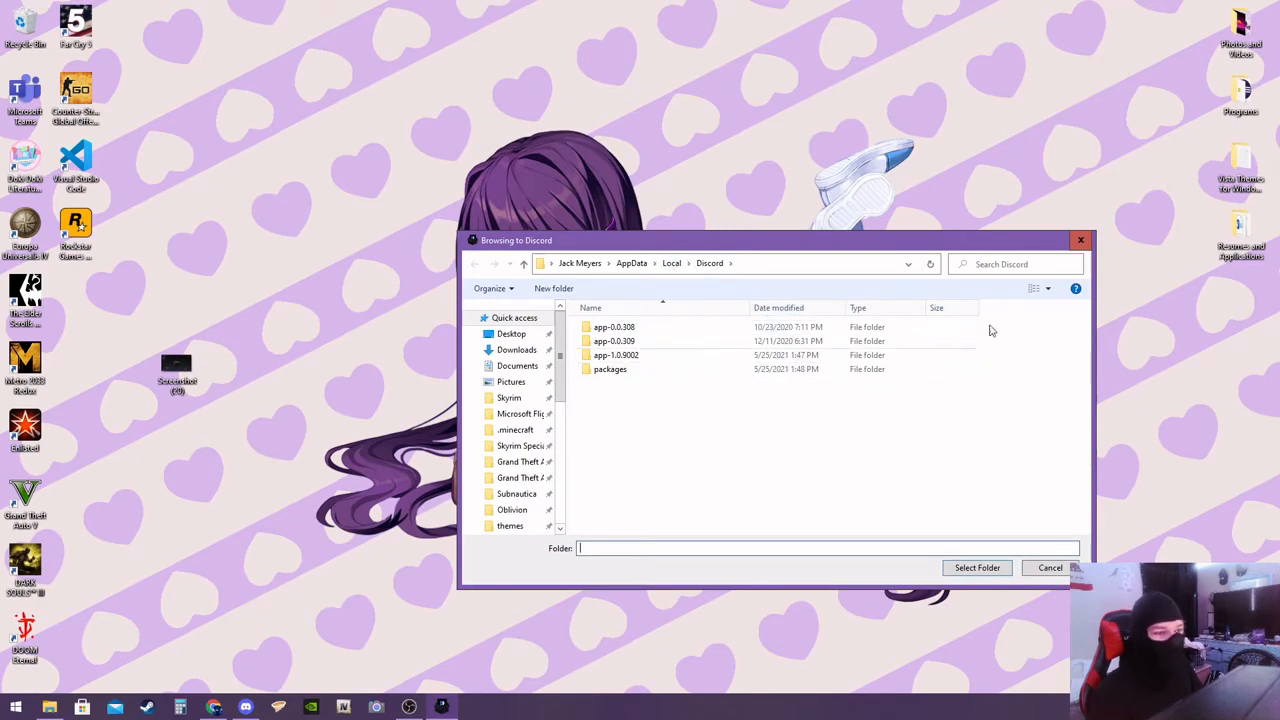
pyautogui.click(1050, 568)
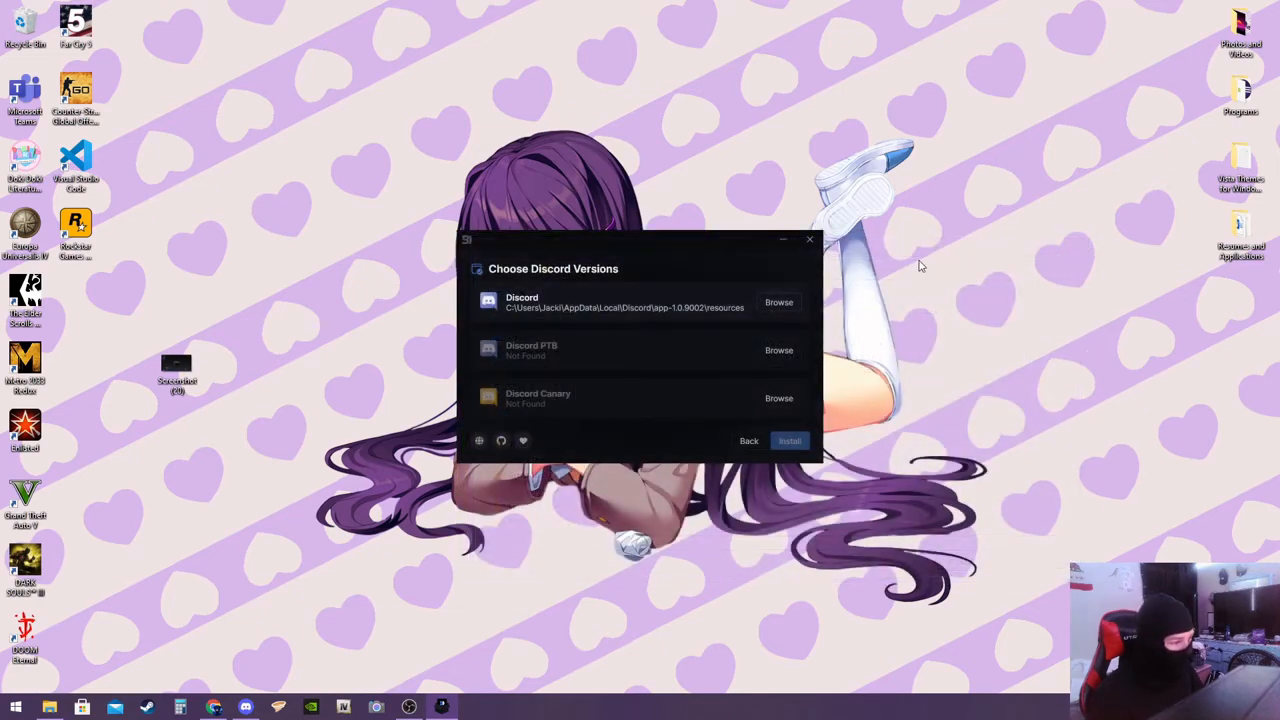
pyautogui.click(620, 302)
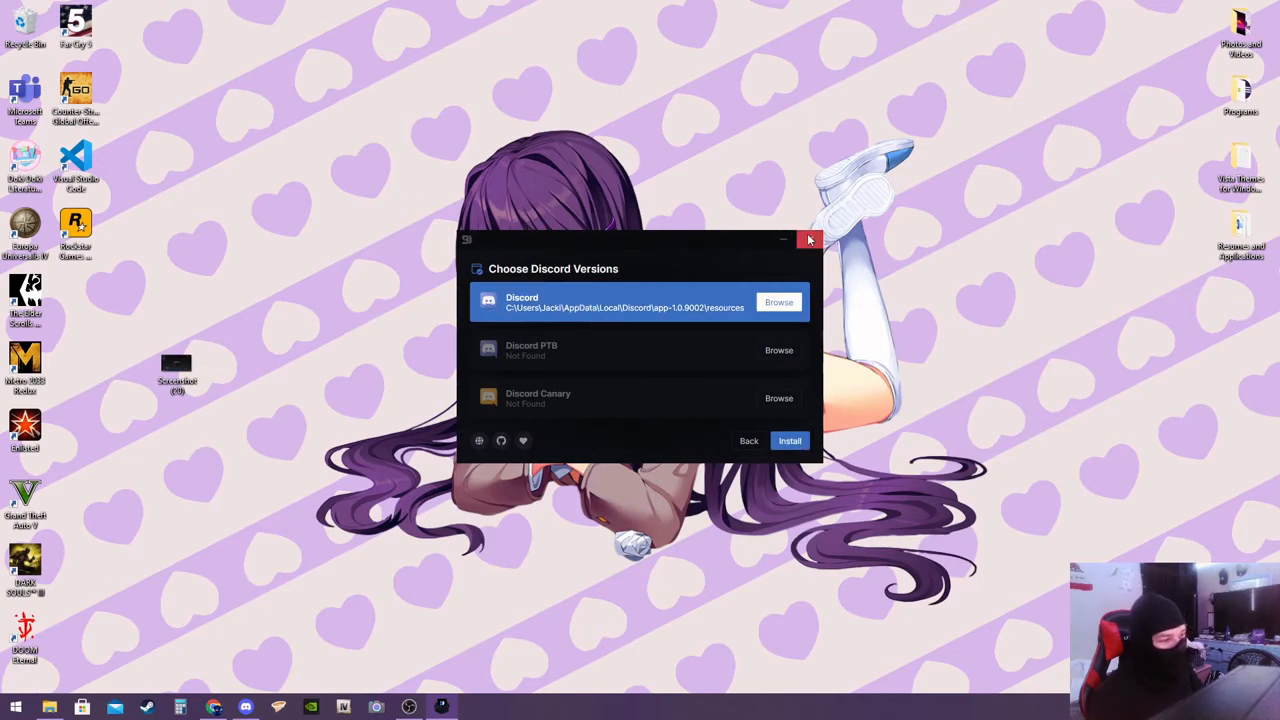
pyautogui.click(810, 240)
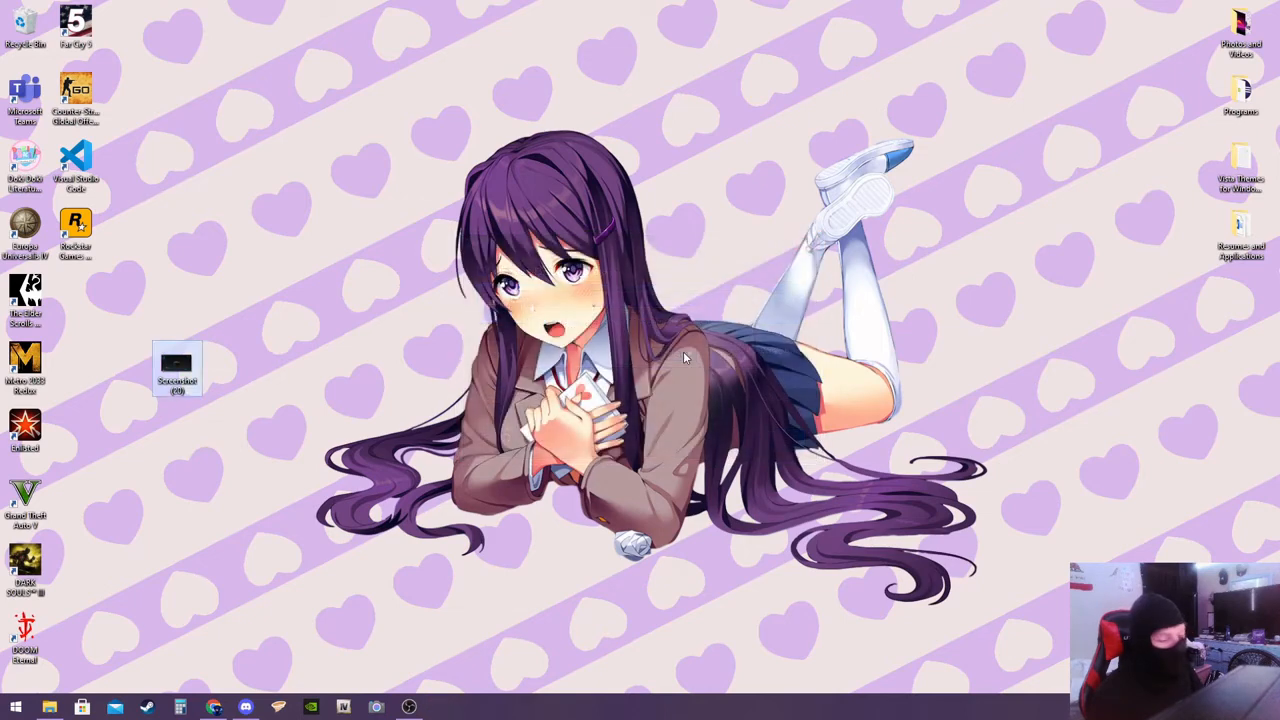
pyautogui.moveTo(510, 518)
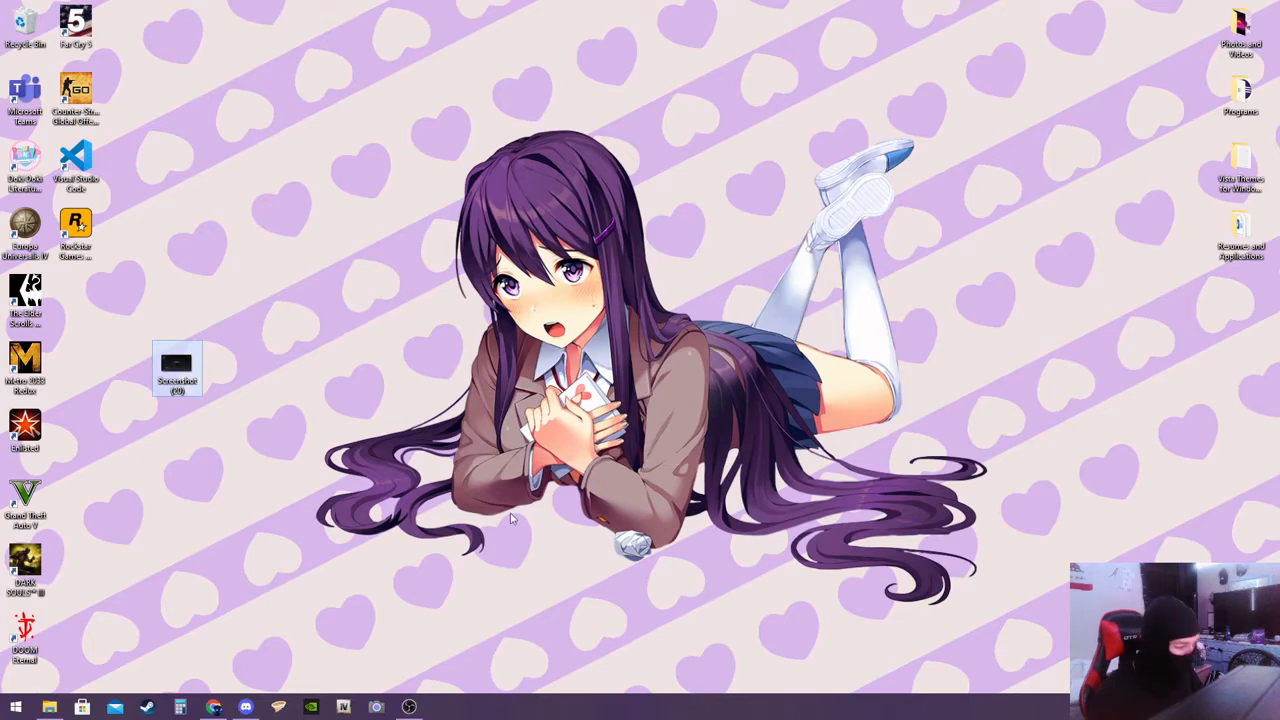
pyautogui.moveTo(350, 390)
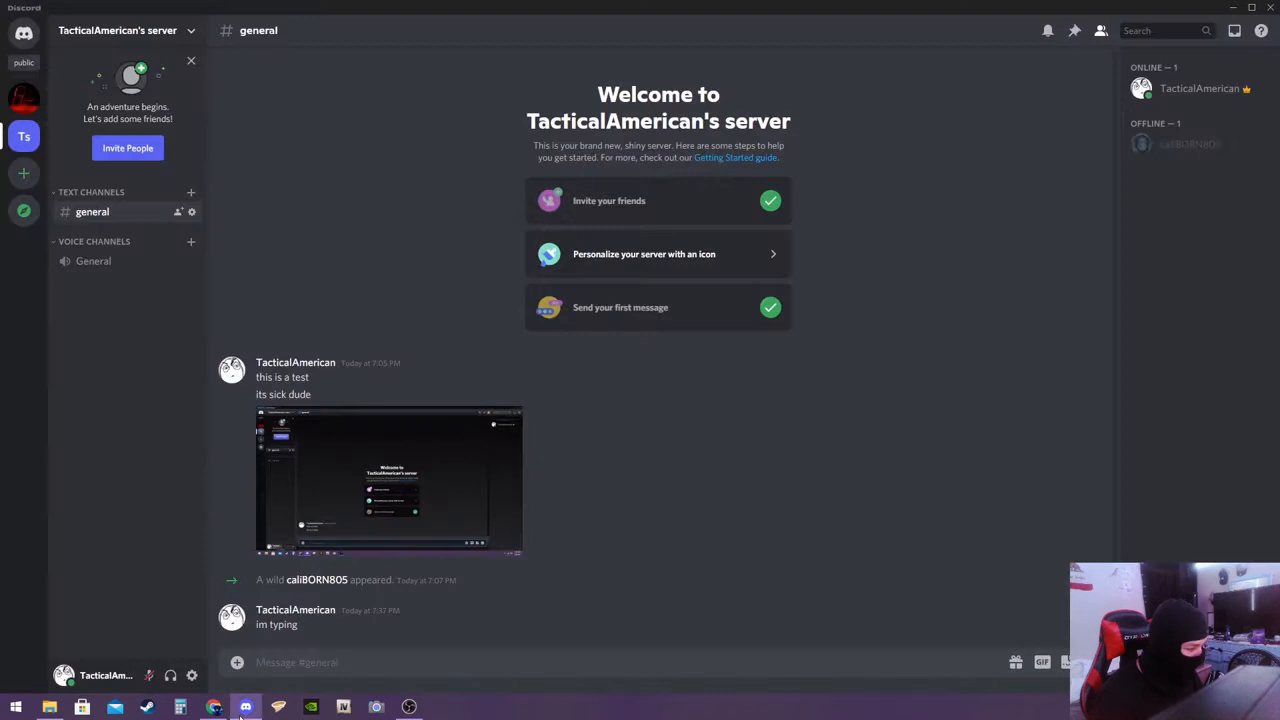
pyautogui.moveTo(192, 676)
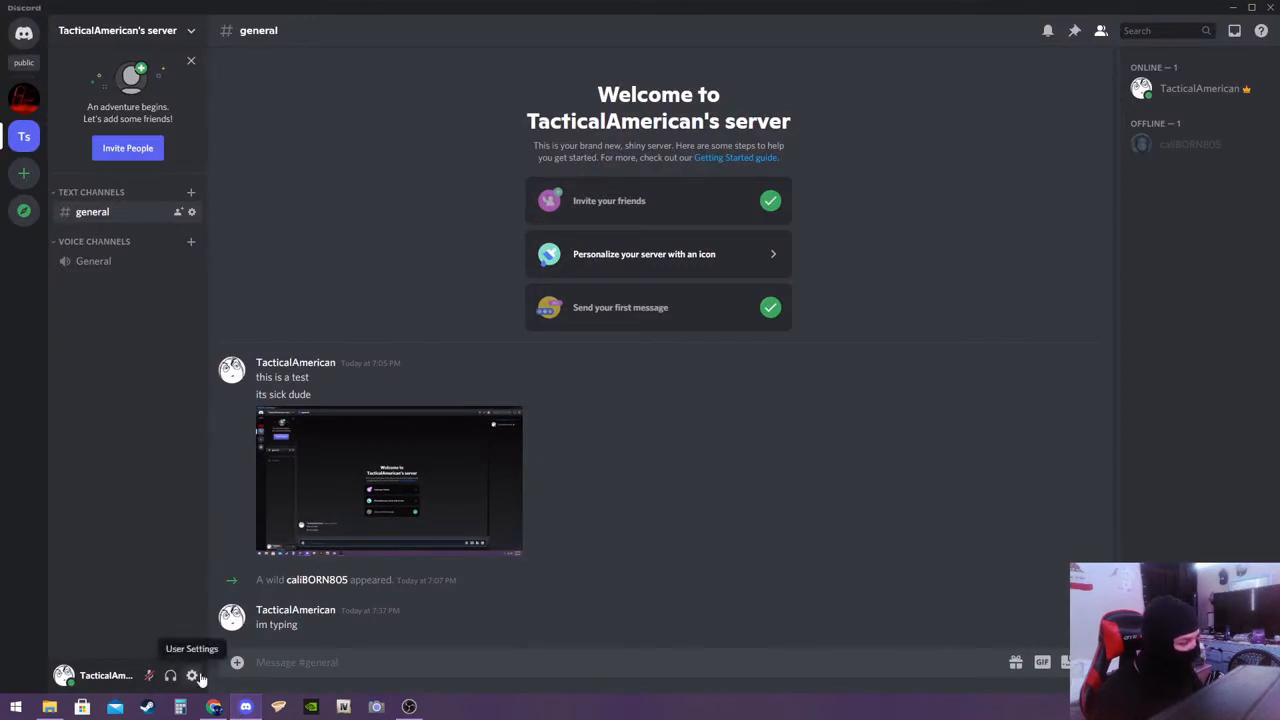
# Bring up User Settings in the relaunched Discord
pyautogui.click(192, 676)
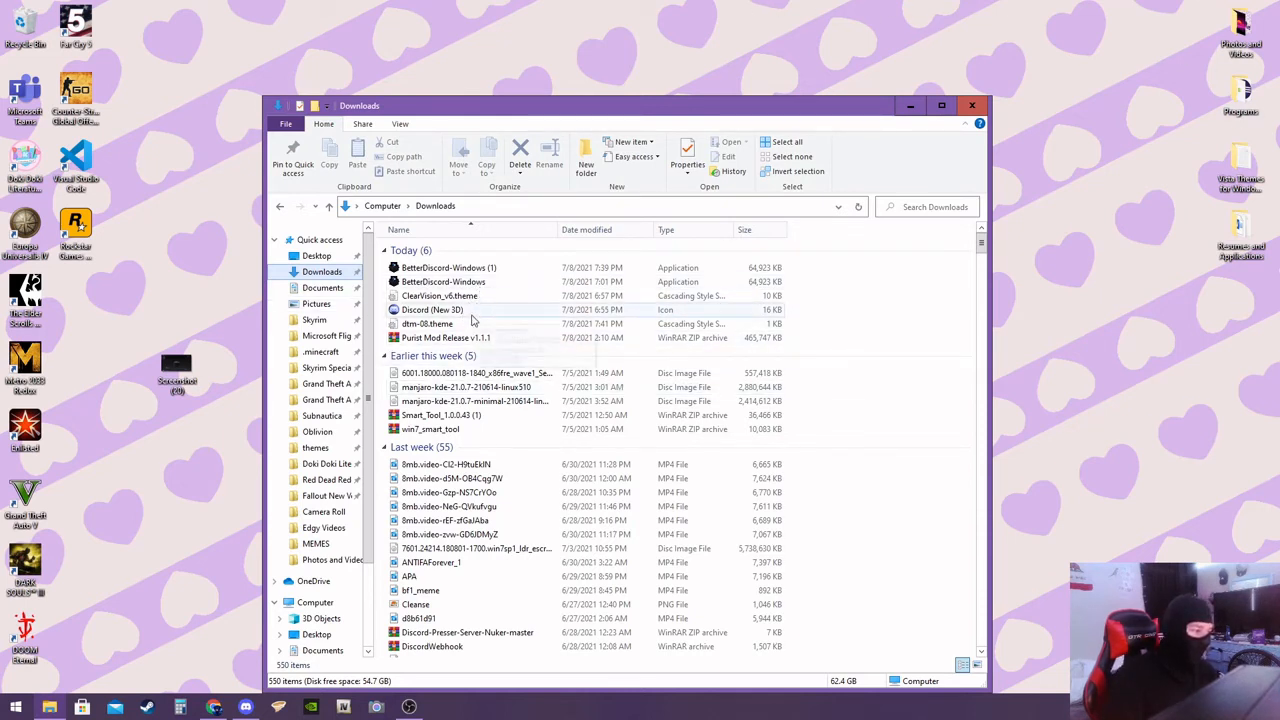
pyautogui.moveTo(484, 308)
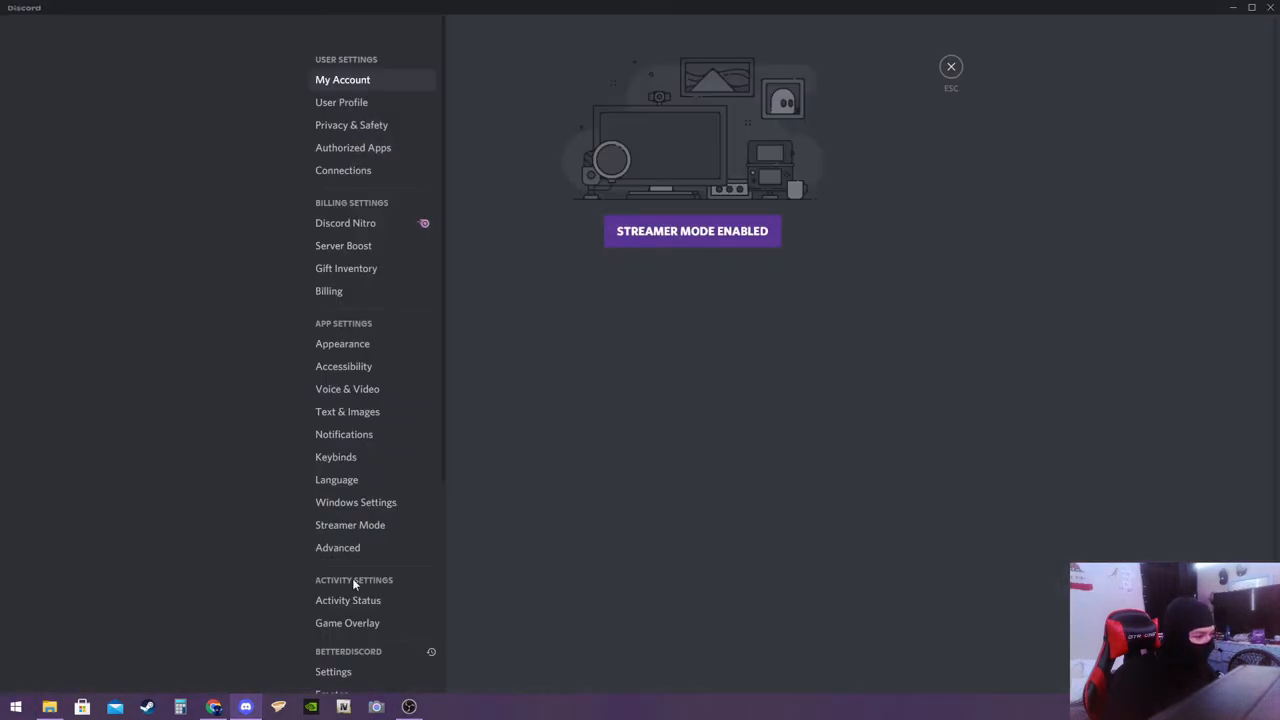
pyautogui.moveTo(960, 62)
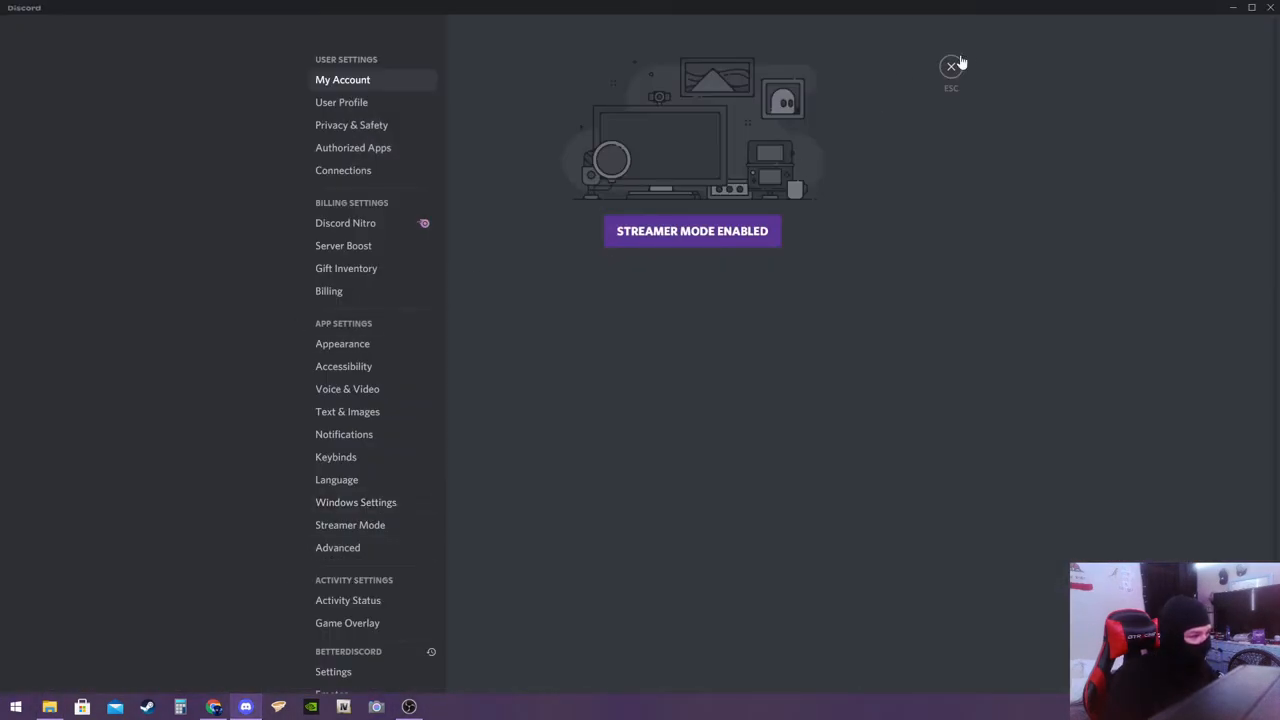
# Close User Settings to return to the general channel chat
pyautogui.click(952, 66)
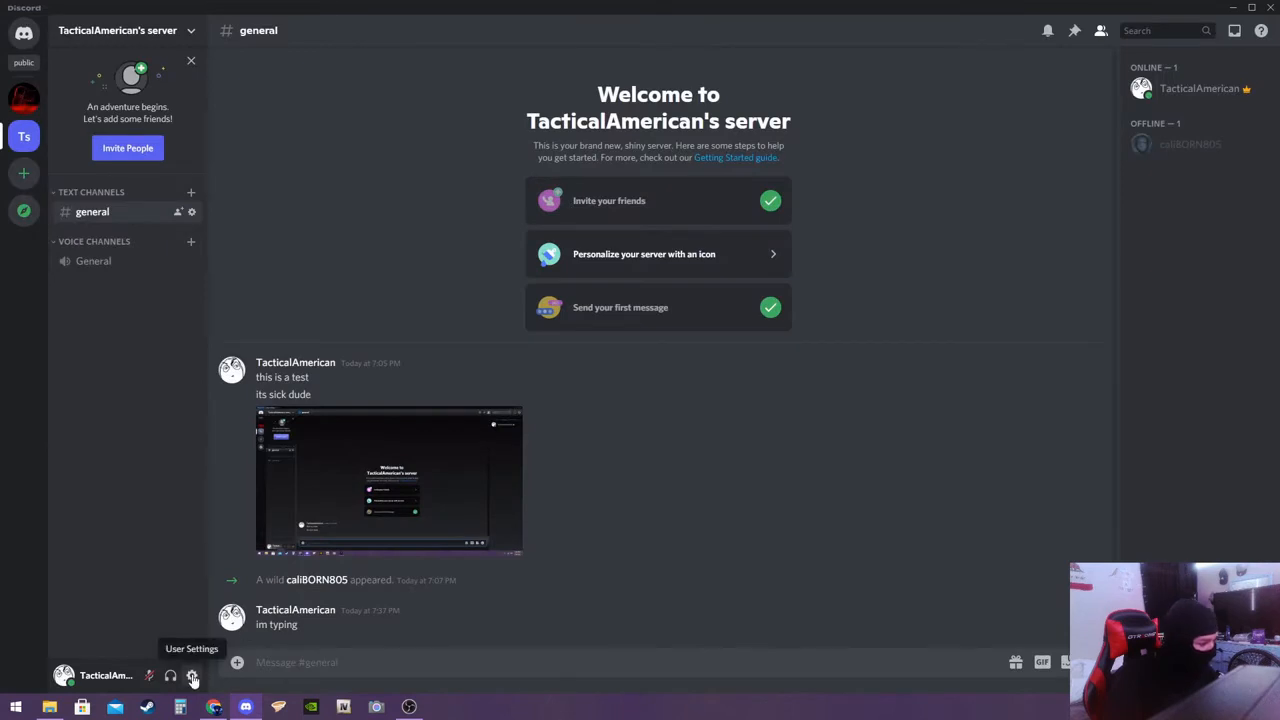
# Copy the ClearVision and DTM-08 .theme files from Downloads into BetterDiscord's theme folder
pyautogui.click(192, 676)
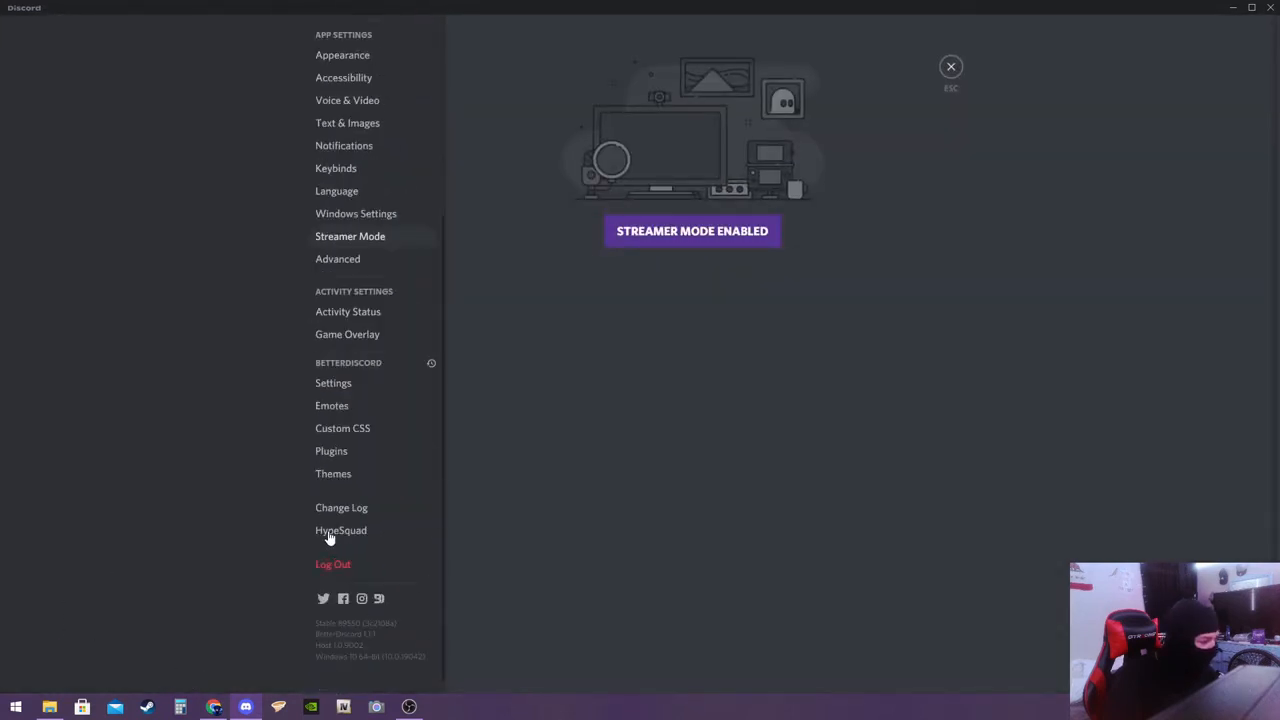
pyautogui.click(332, 472)
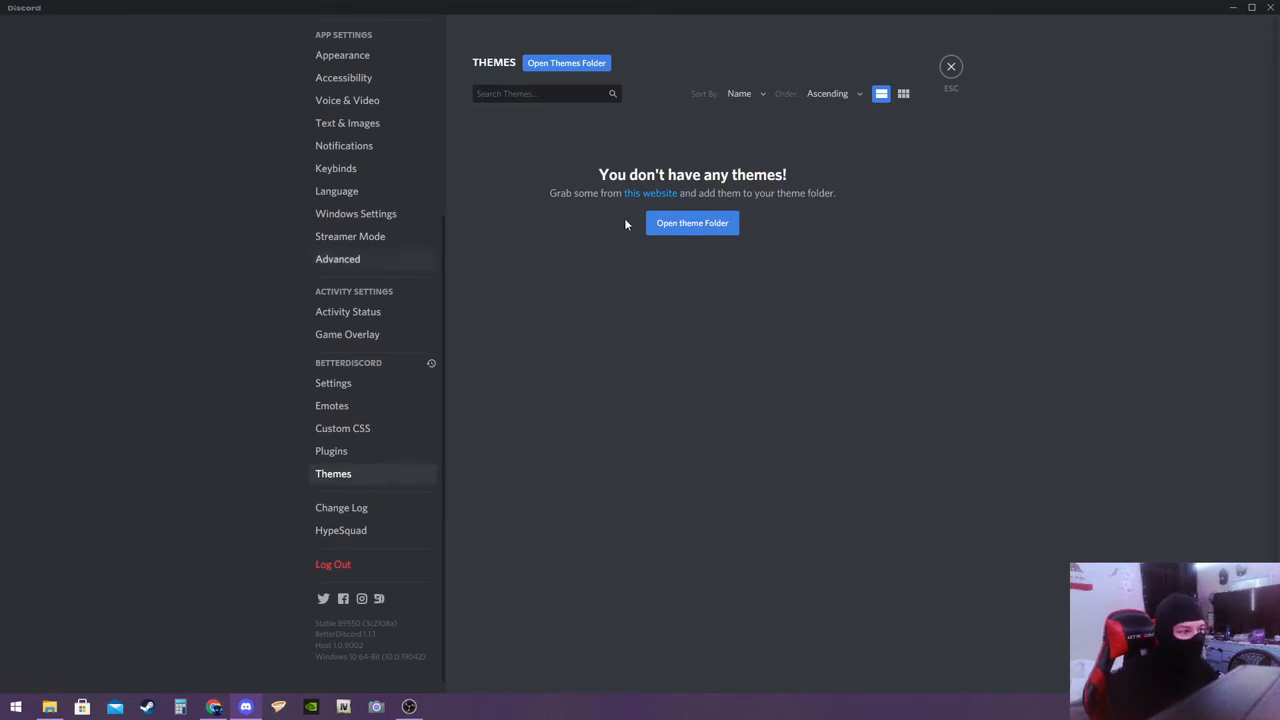
pyautogui.moveTo(692, 224)
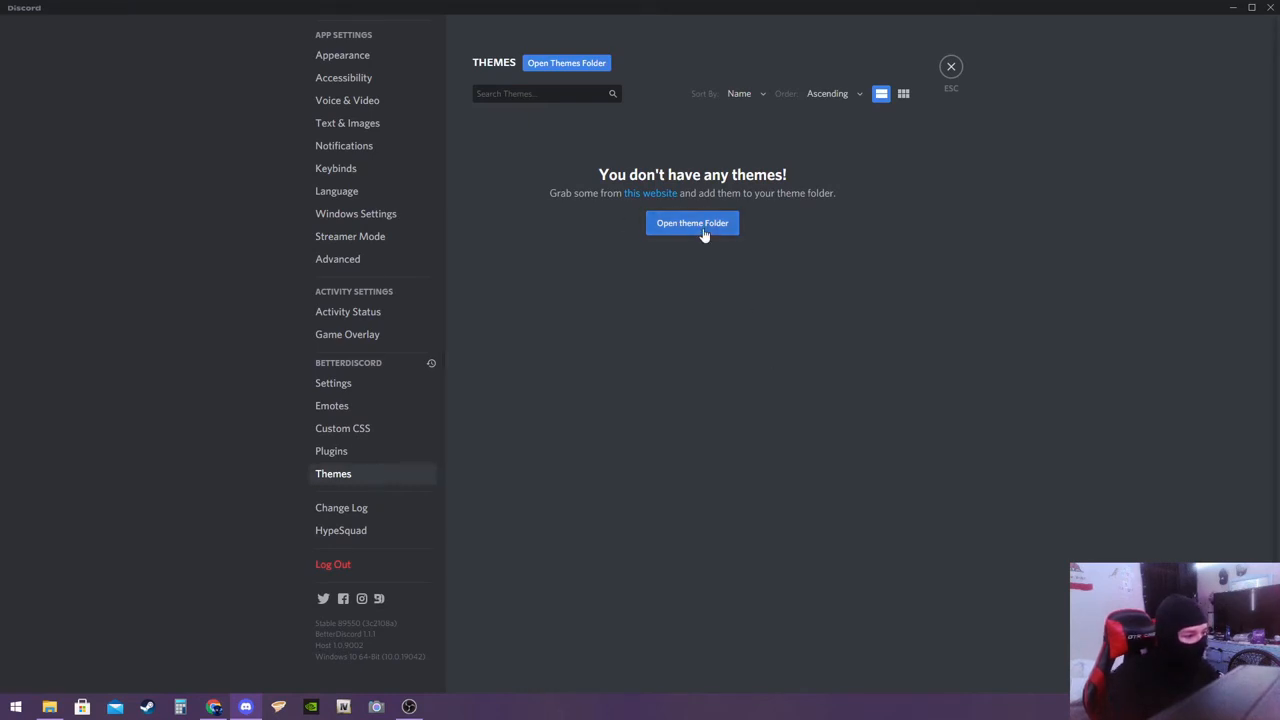
pyautogui.click(692, 224)
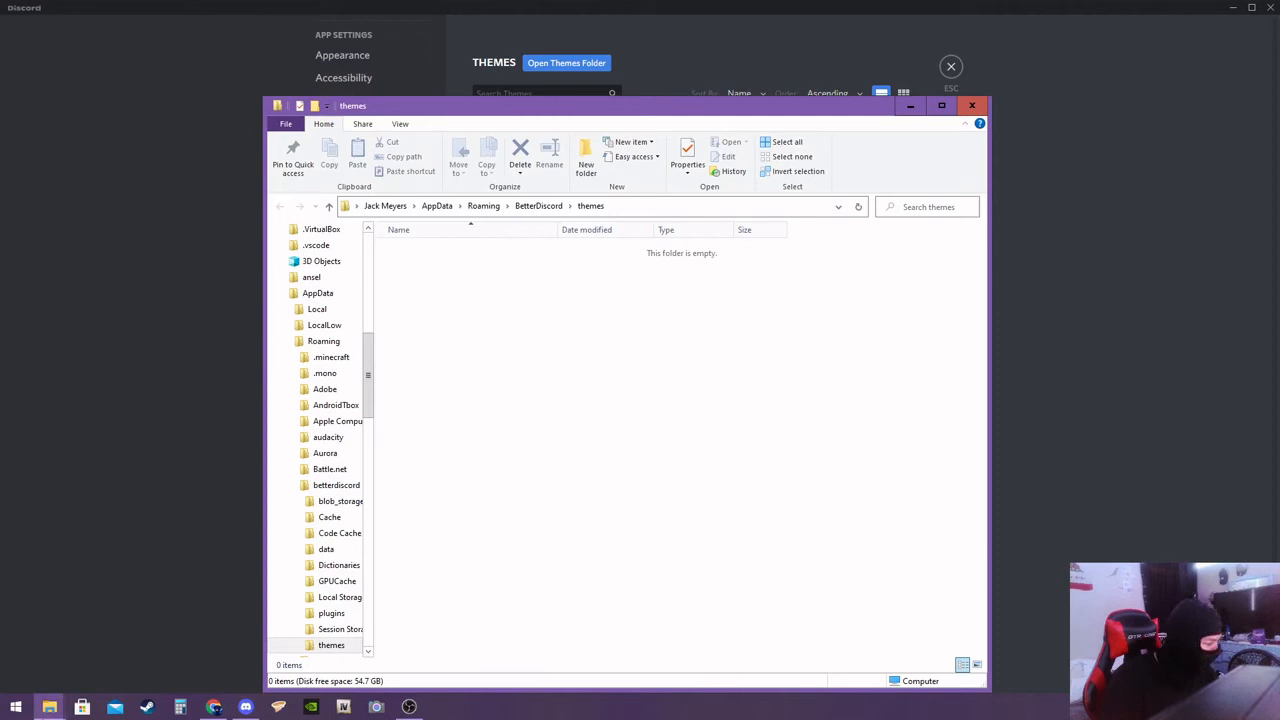
pyautogui.click(322, 272)
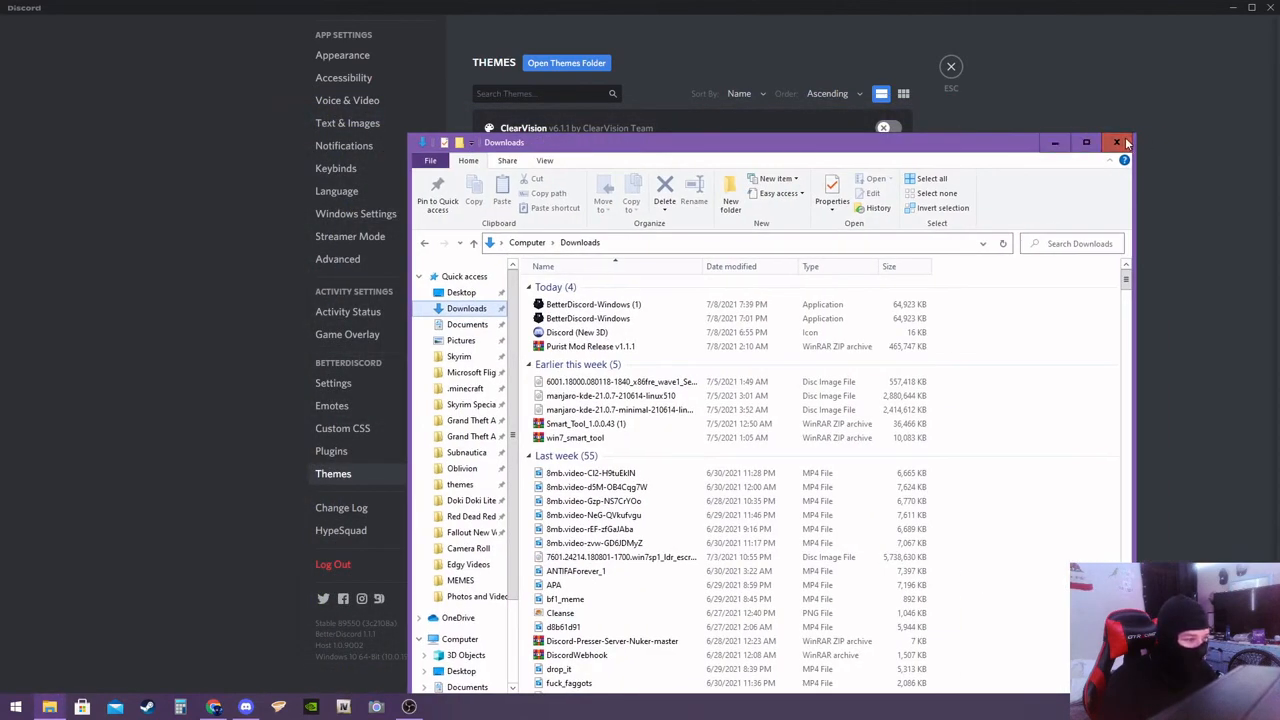
pyautogui.click(1116, 142)
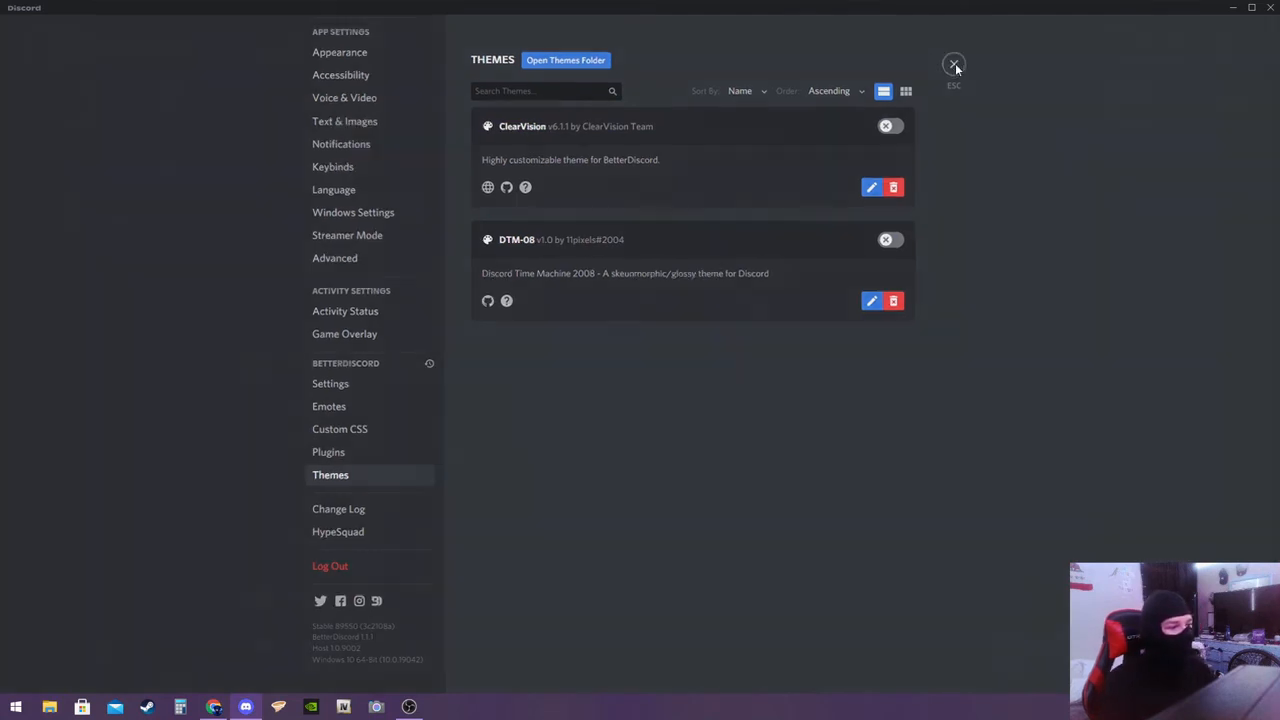
# Enable the ClearVision theme in BetterDiscord, leaving DTM-08 off, and return to the restyled chat
pyautogui.click(952, 62)
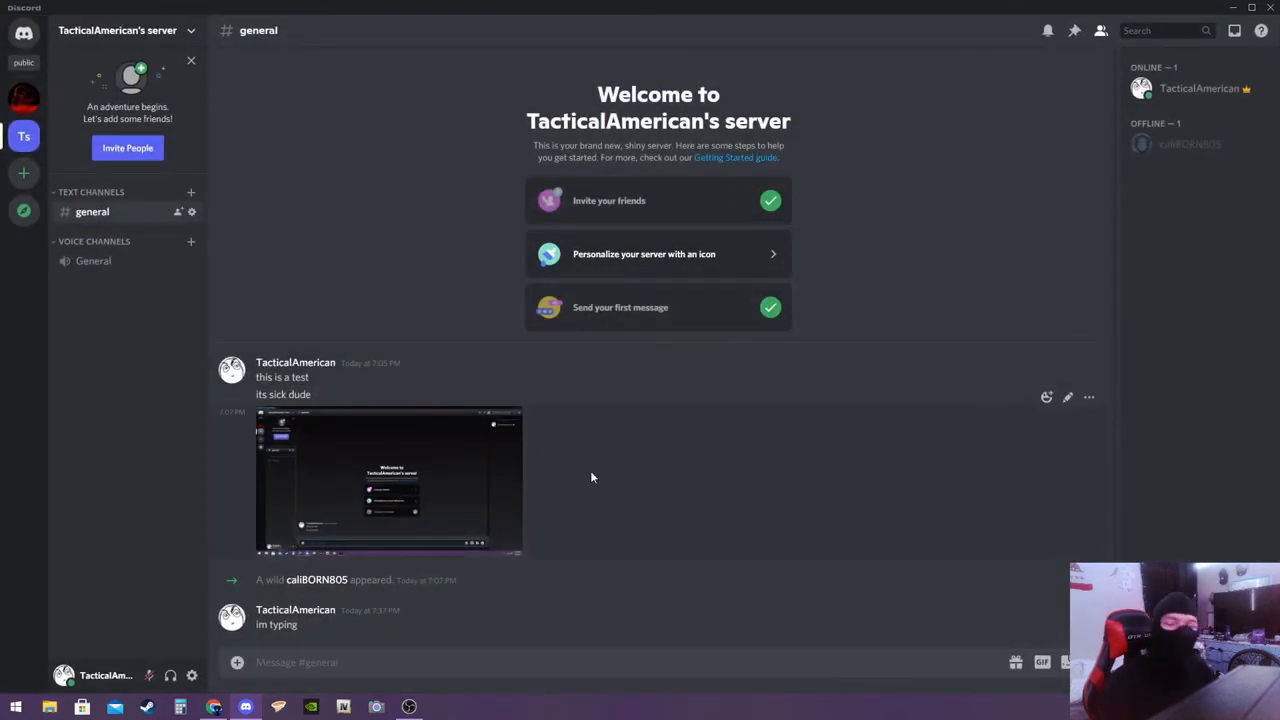
pyautogui.moveTo(192, 676)
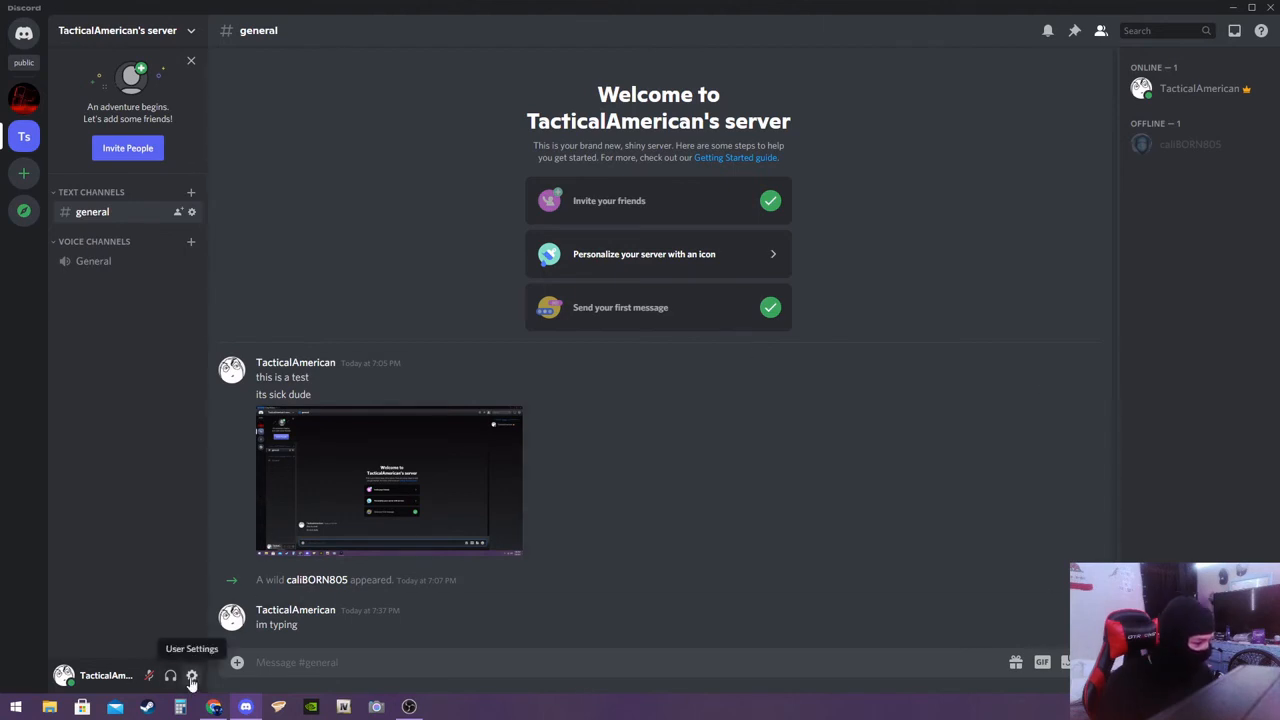
pyautogui.click(192, 676)
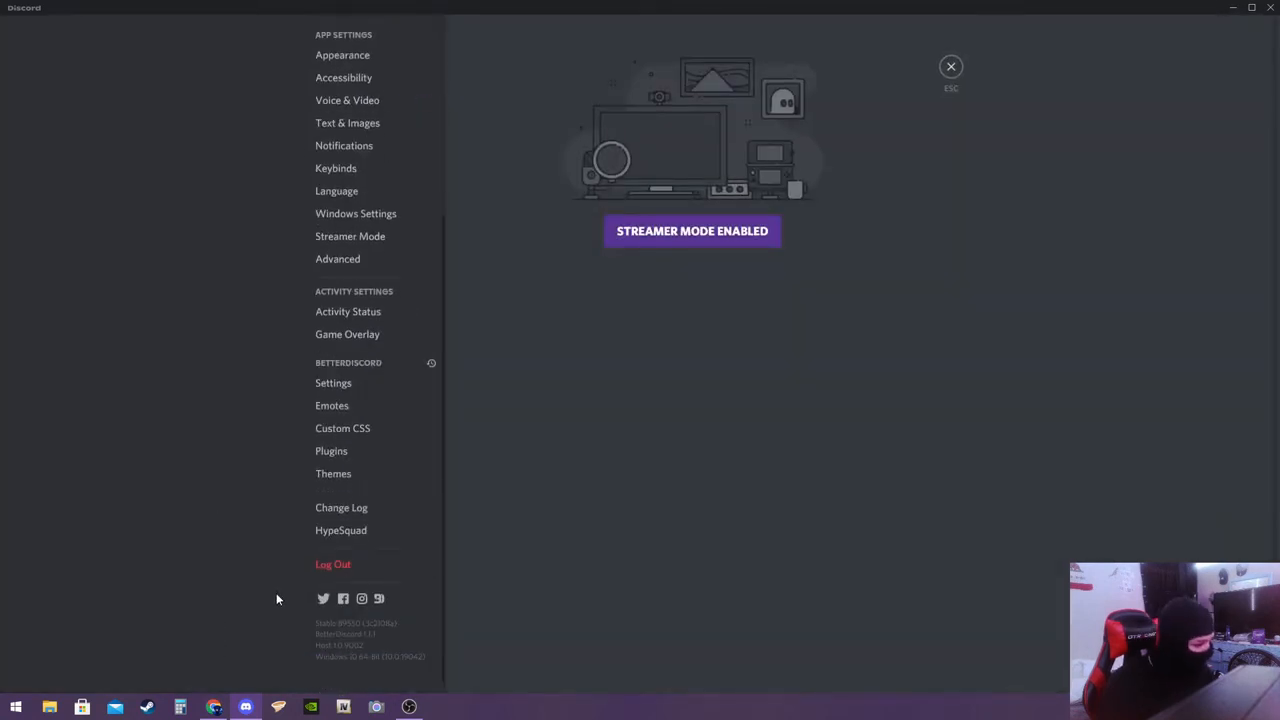
pyautogui.click(332, 472)
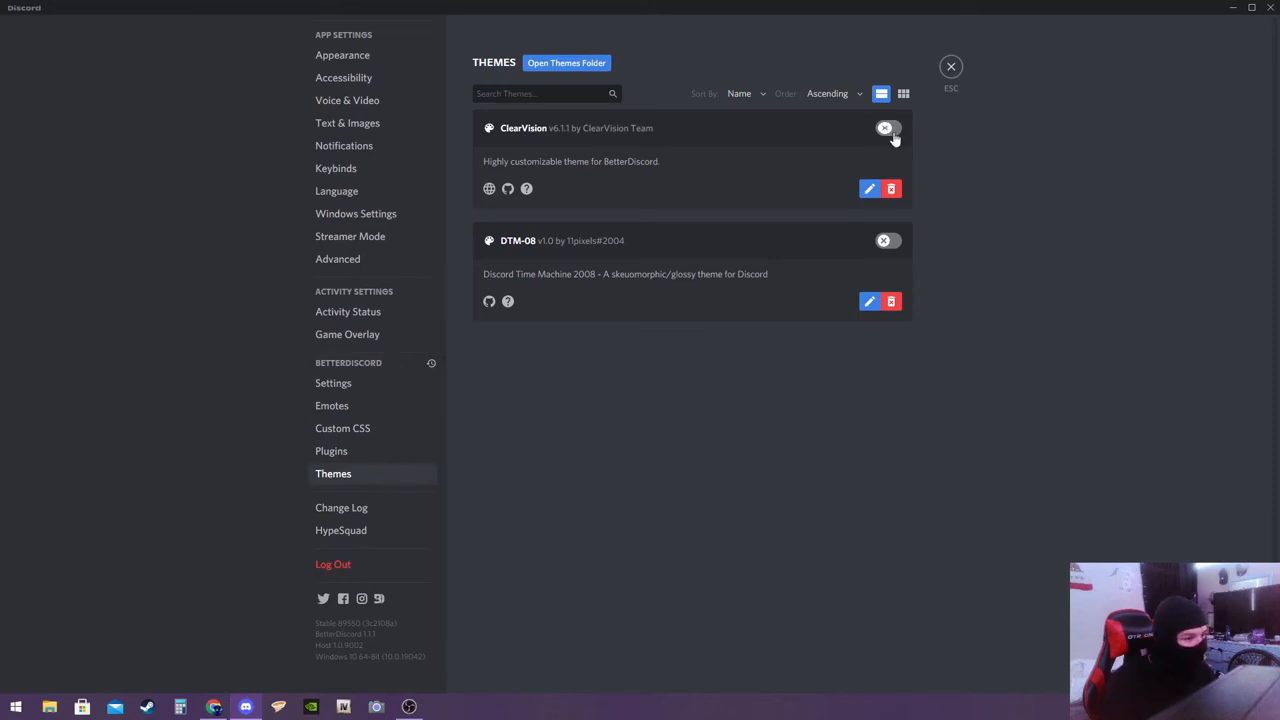
pyautogui.click(888, 128)
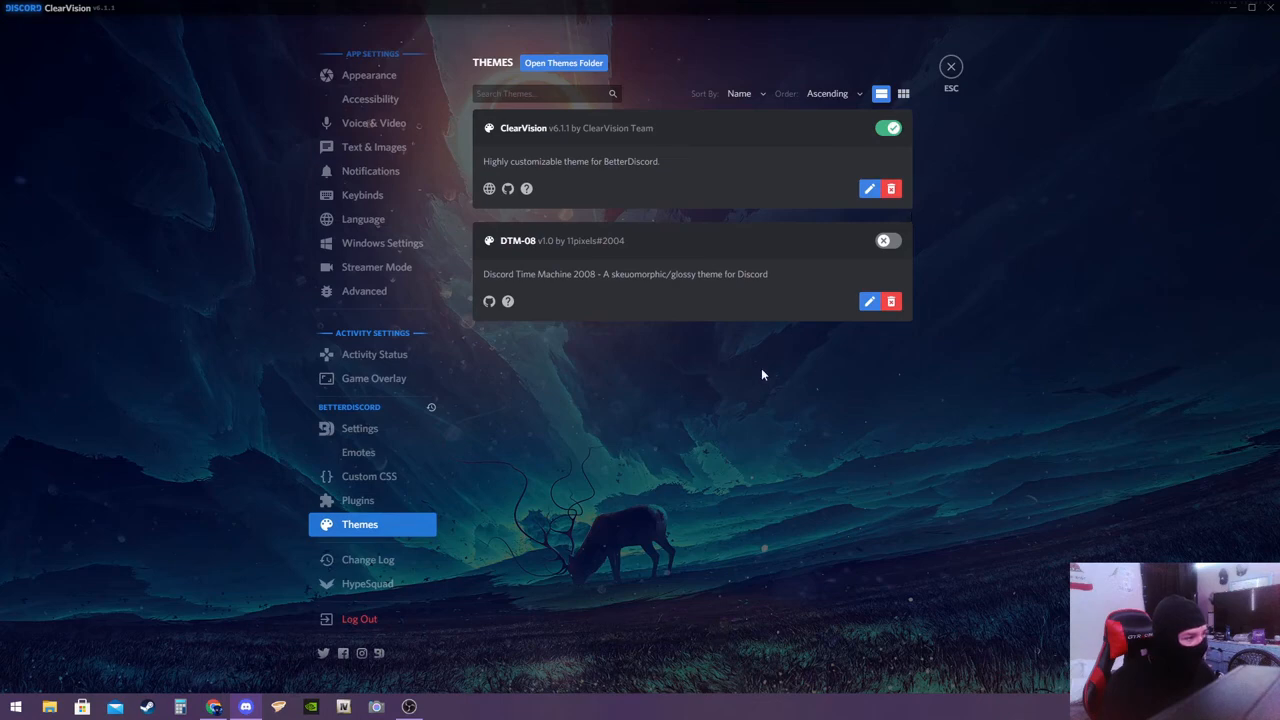
pyautogui.click(886, 240)
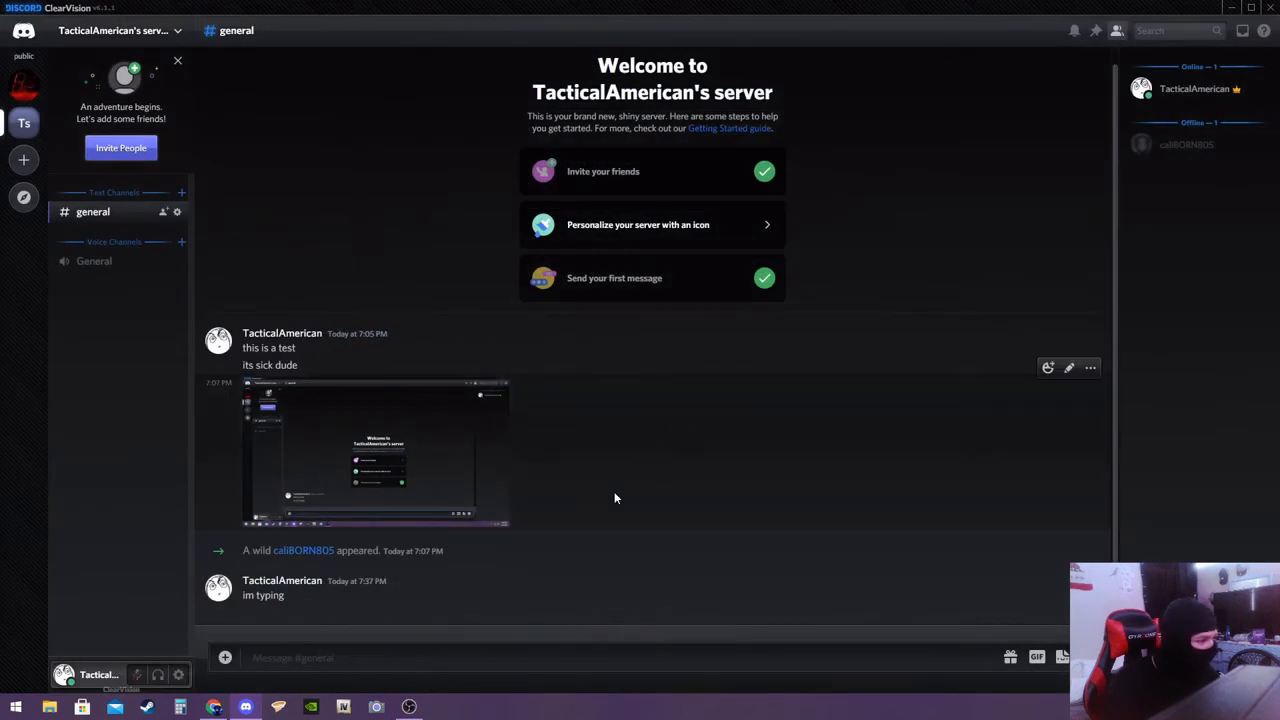
pyautogui.moveTo(606, 510)
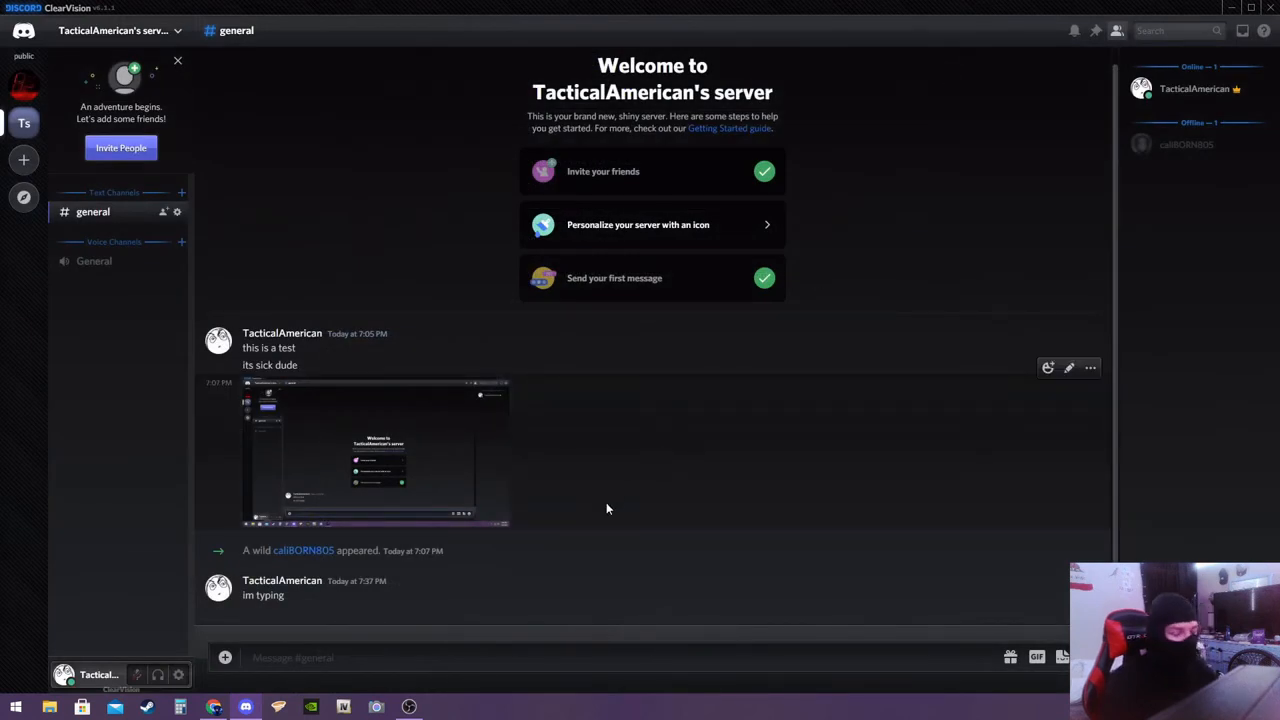
pyautogui.moveTo(186, 644)
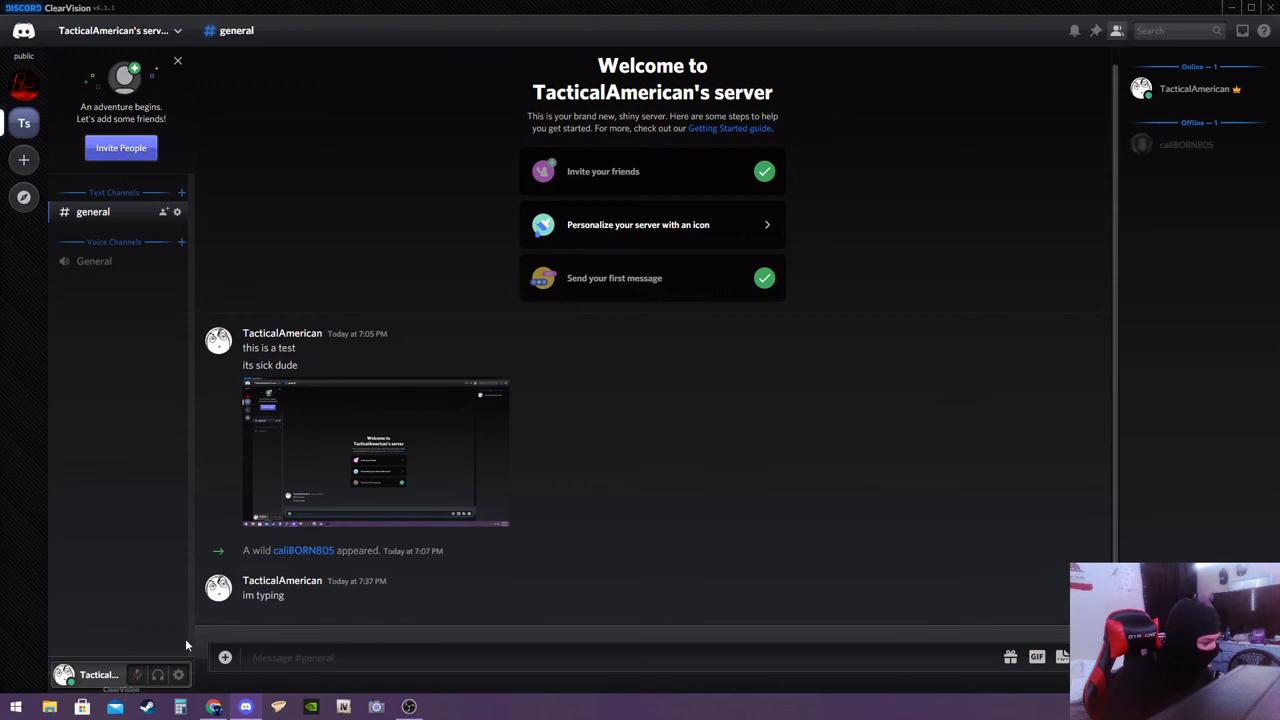